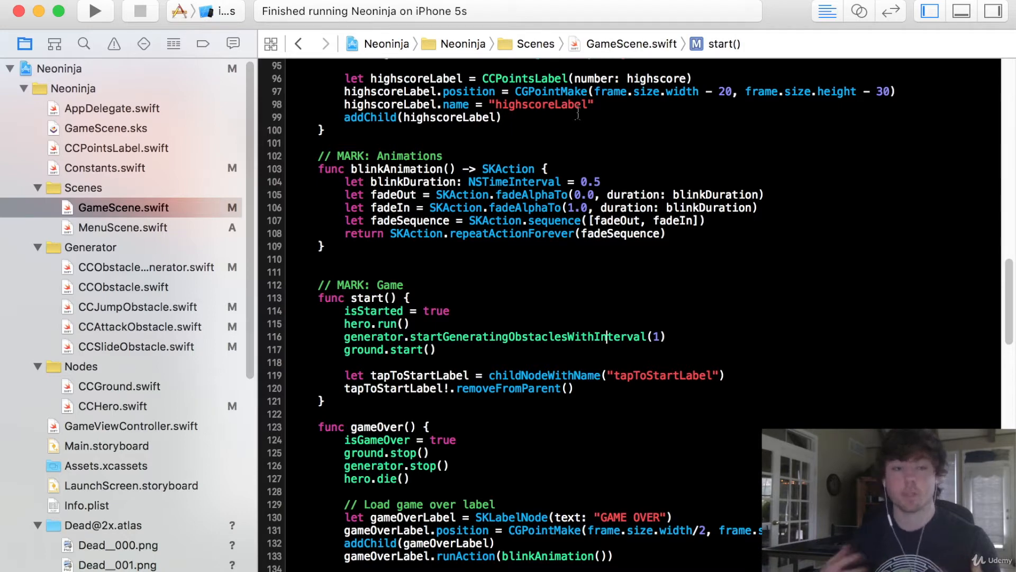
Show MenuScene.swift in the editor and start adding a new class file
{"action": "left_click", "coordinate": [122, 228]}
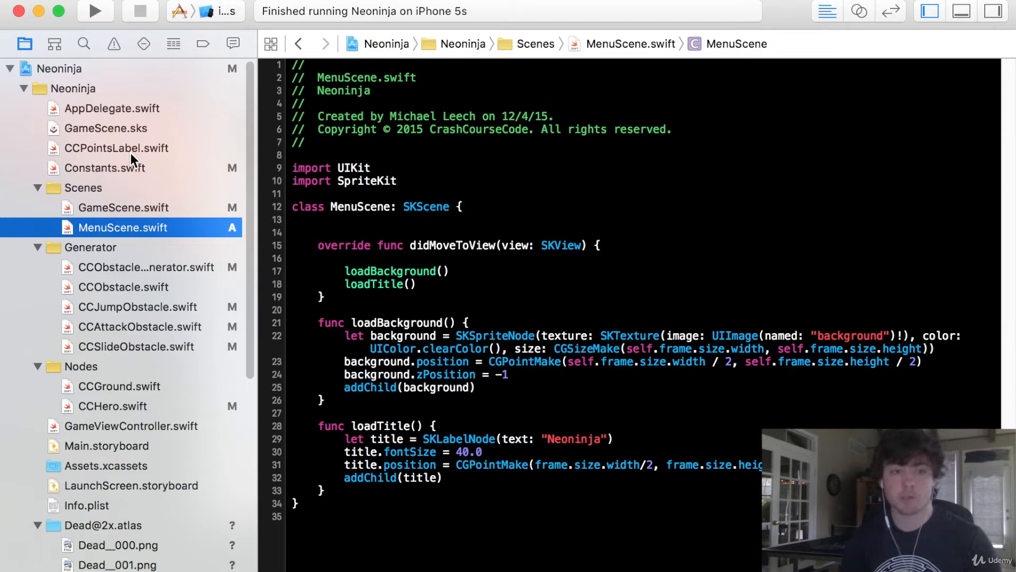
{"action": "left_click", "coordinate": [117, 148]}
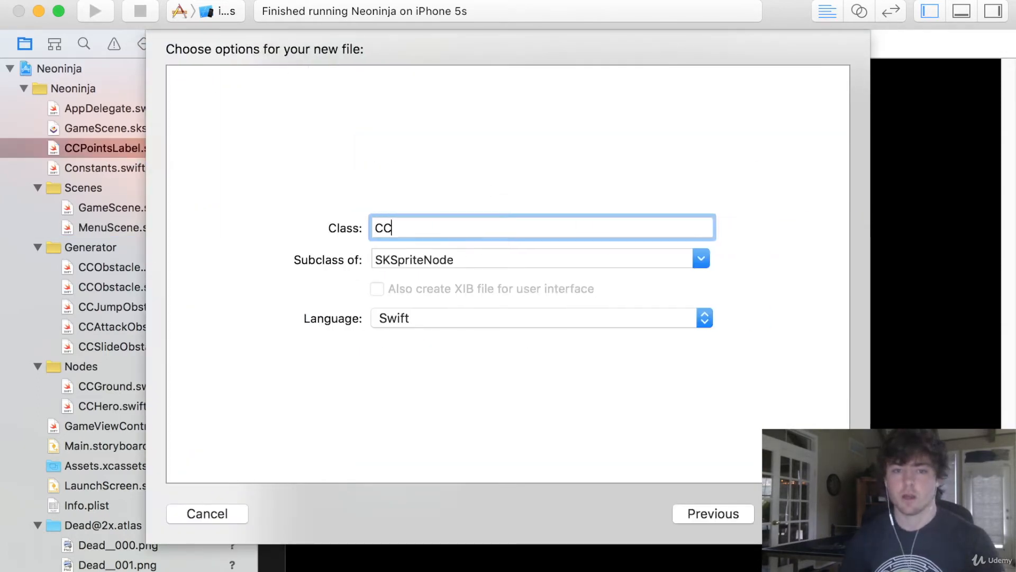
Name the new SKSpriteNode subclass CCButton and create it
{"action": "type", "text": "Button"}
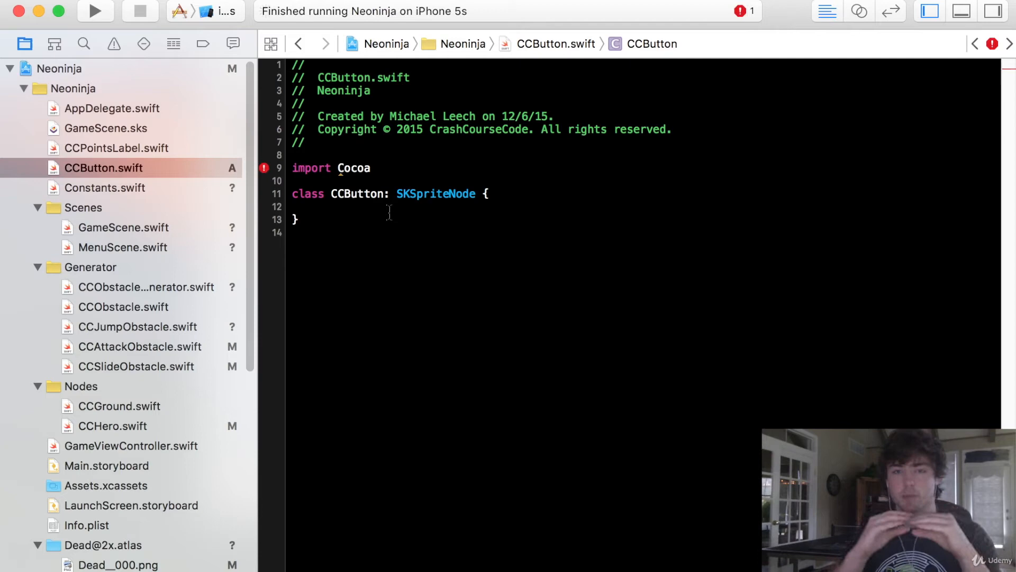
Replace the Cocoa import with UIKit and SpriteKit, and file CCButton.swift under Nodes
{"action": "double_click", "coordinate": [353, 169]}
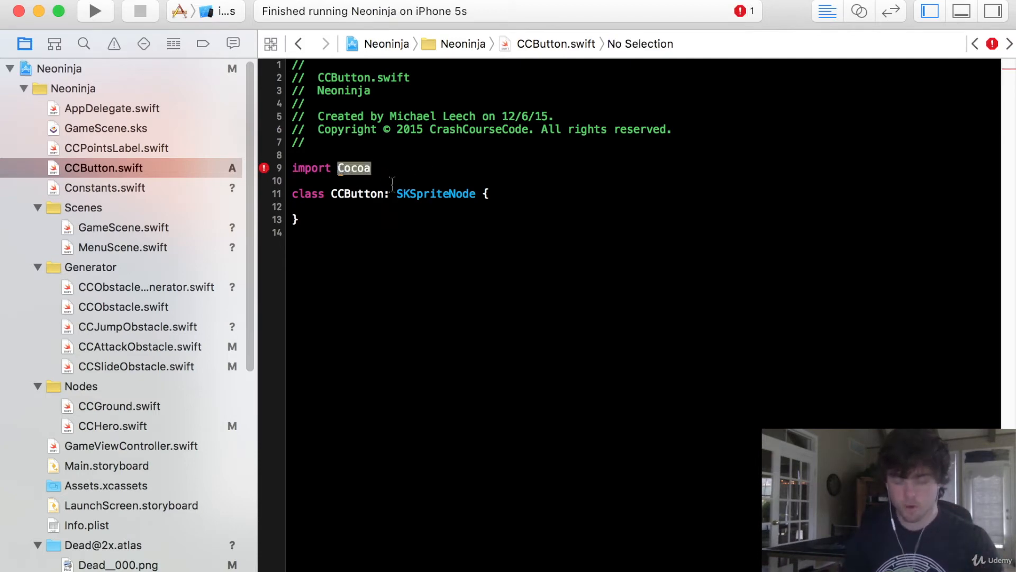
{"action": "type", "text": "UIKit"}
{"action": "left_click", "coordinate": [643, 180]}
{"action": "type", "text": "import S"}
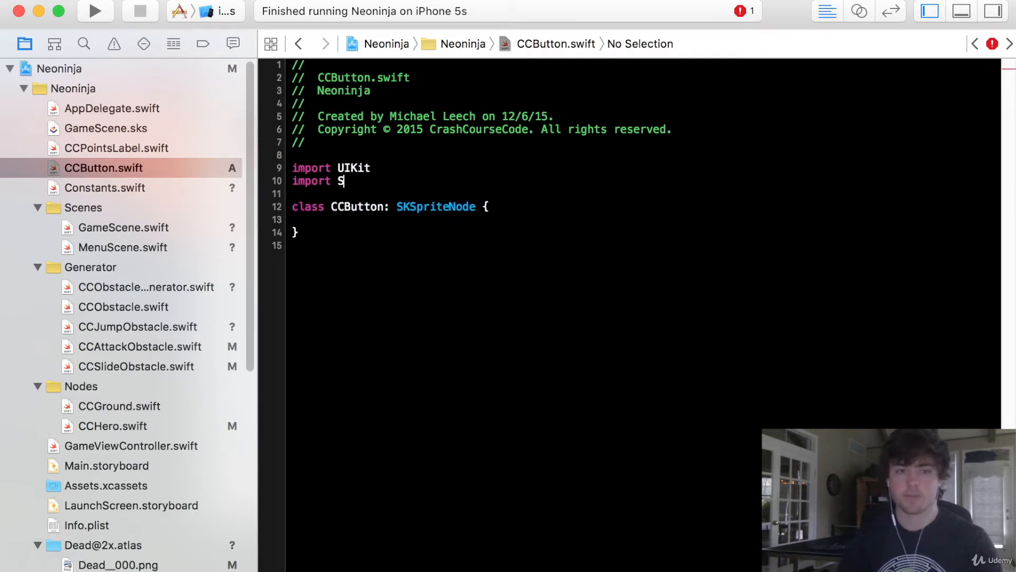
{"action": "type", "text": "priteKit"}
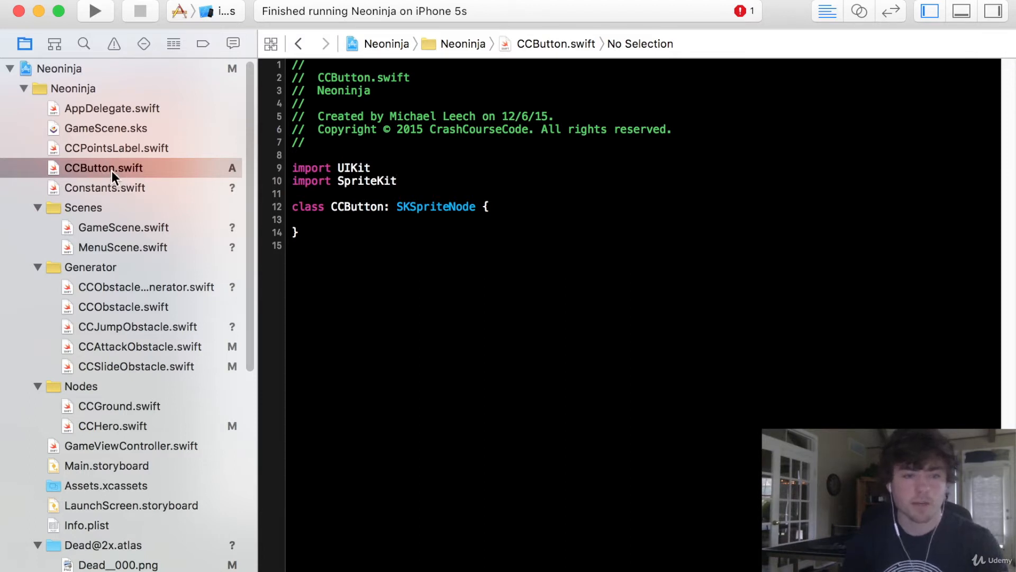
{"action": "left_click", "coordinate": [116, 149]}
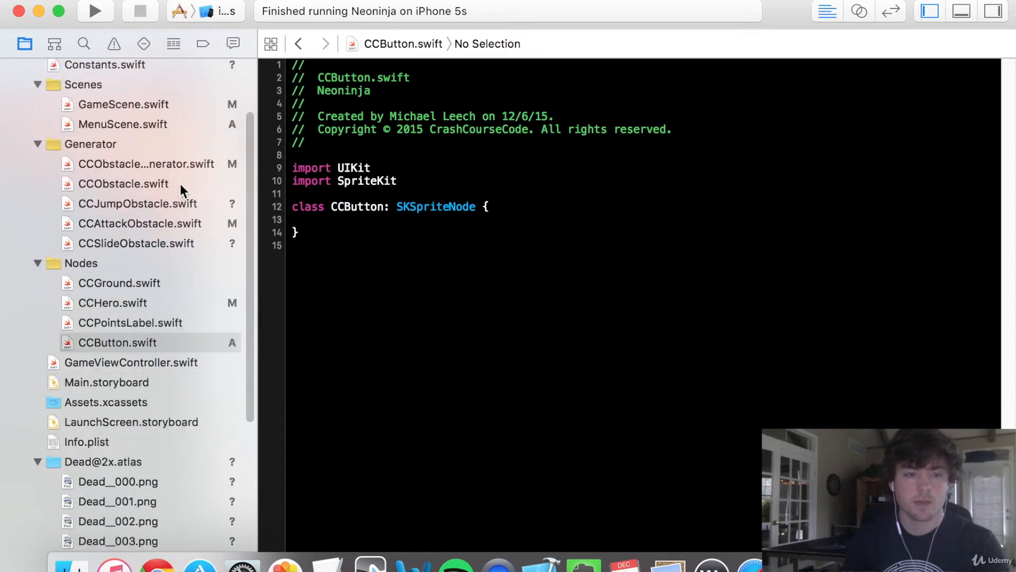
Declare init(text: String, fillColor: UIColor) and accept the required init(coder:) fix-it
{"action": "left_click", "coordinate": [294, 219]}
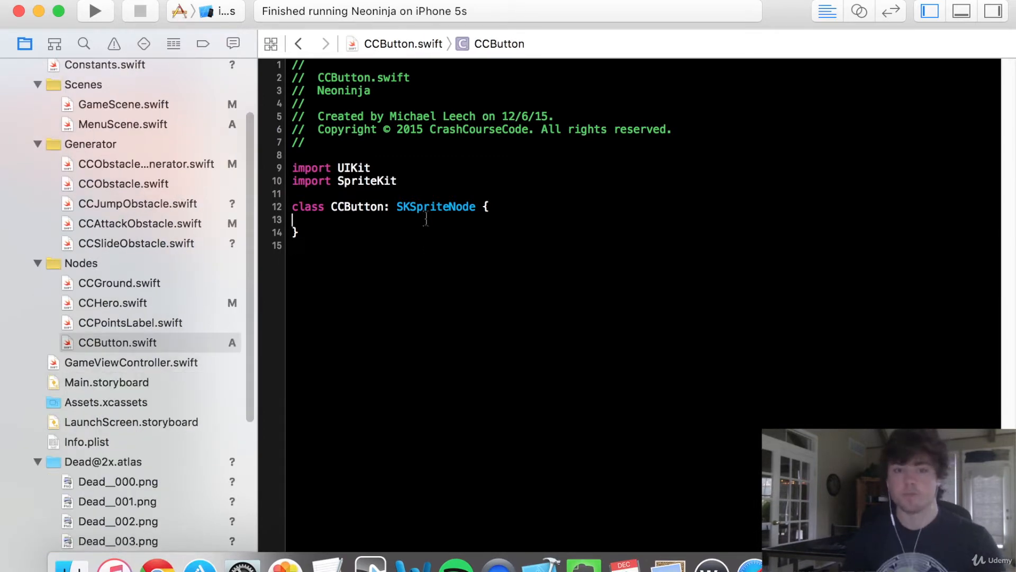
{"action": "key", "text": "Return"}
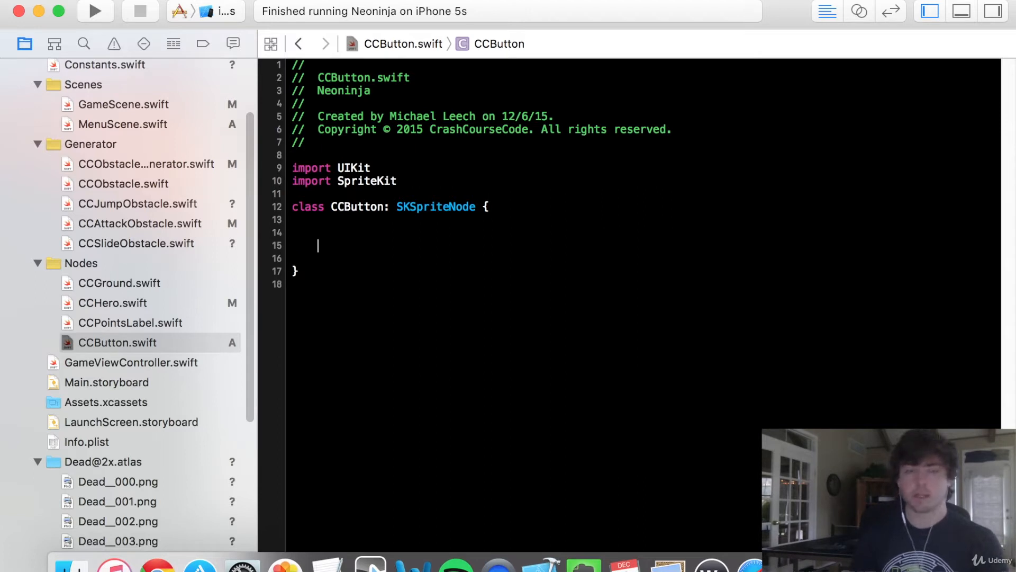
{"action": "type", "text": "in"}
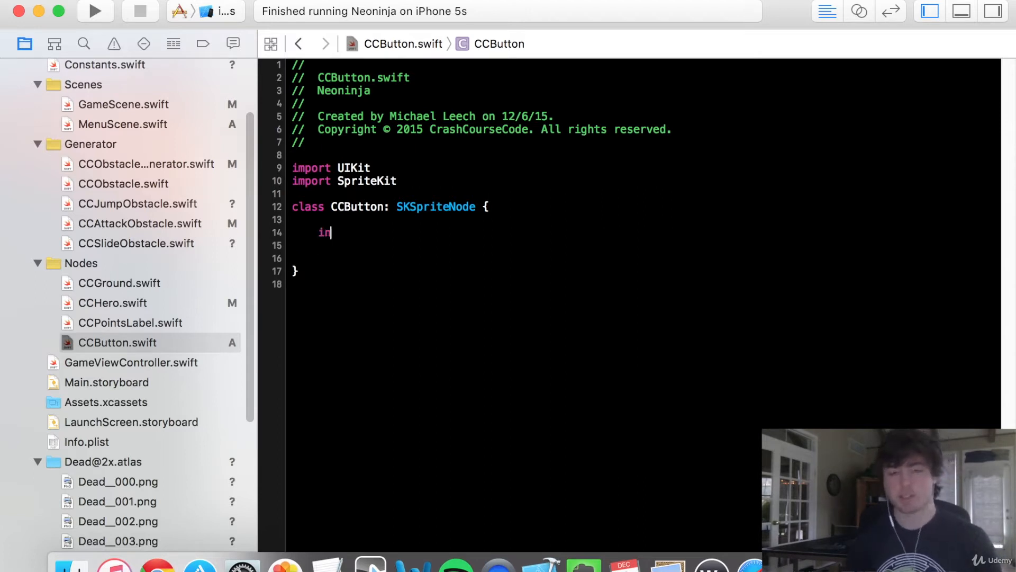
{"action": "type", "text": "it(text: String,"}
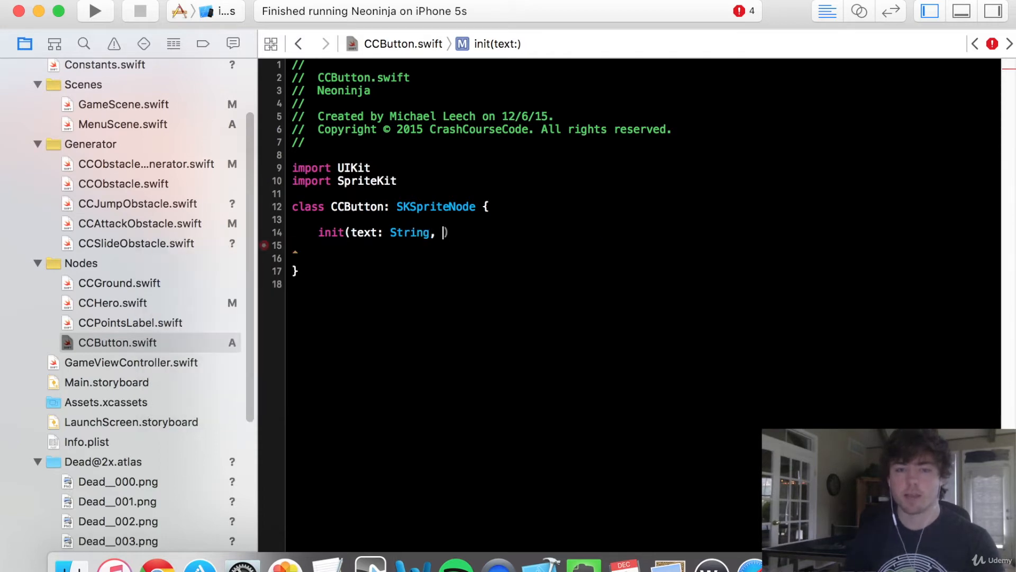
{"action": "type", "text": "fillColor: UIColor"}
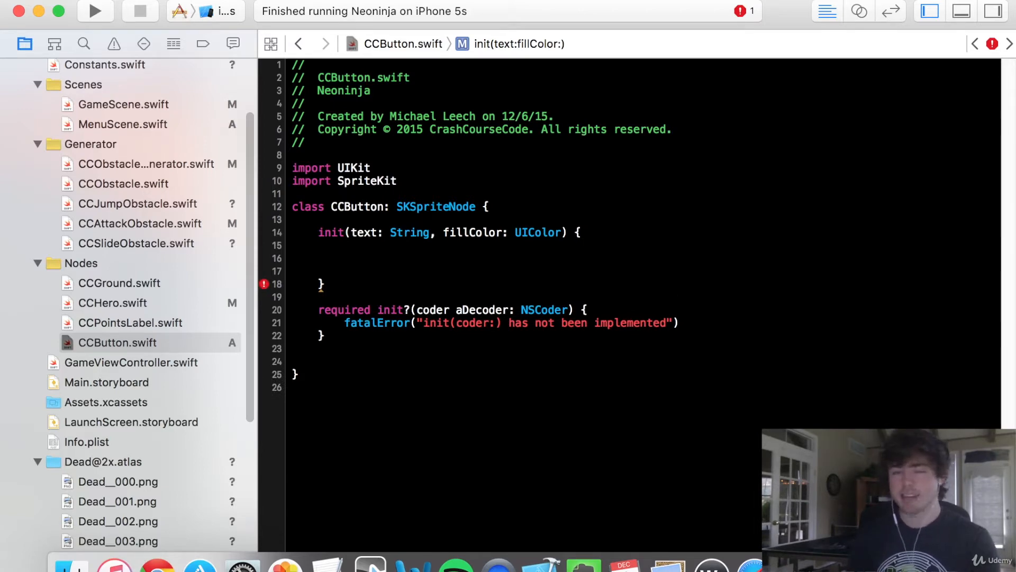
{"action": "left_click", "coordinate": [342, 258]}
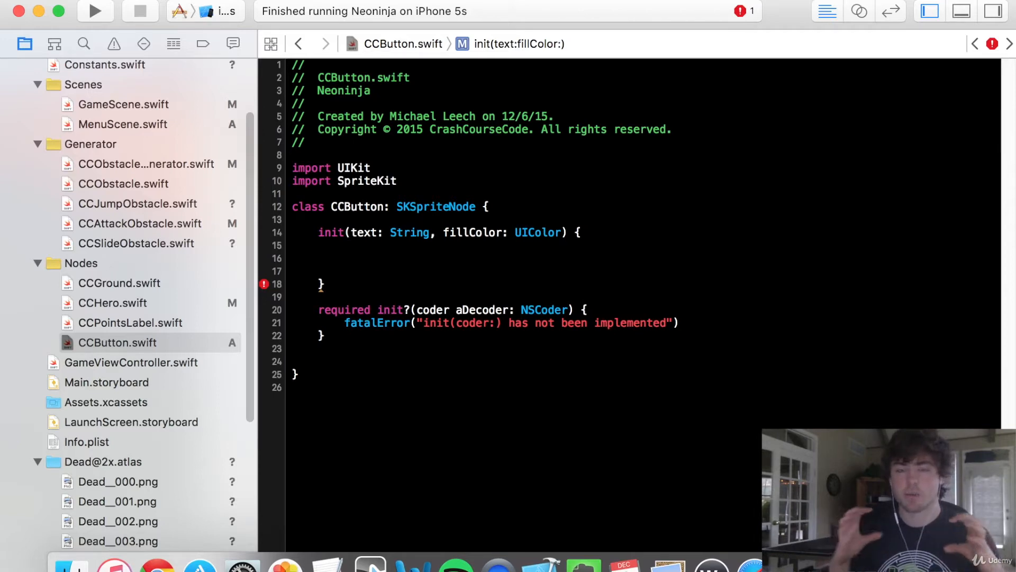
{"action": "left_click", "coordinate": [343, 271]}
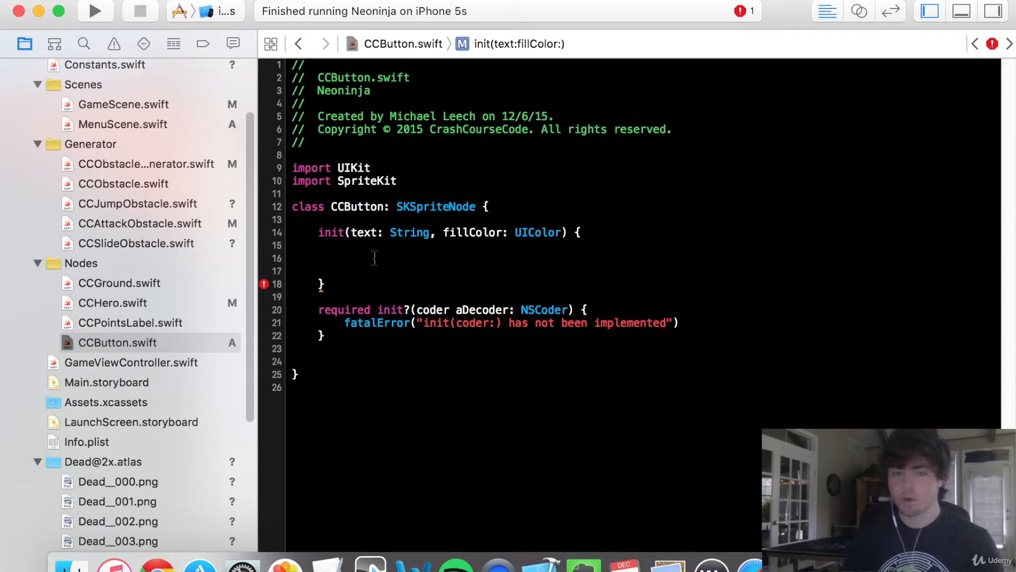
Create labelNode from the text with fontSize 17 and fontName AmericanTypewriter-Bold
{"action": "type", "text": "let labelNode ="}
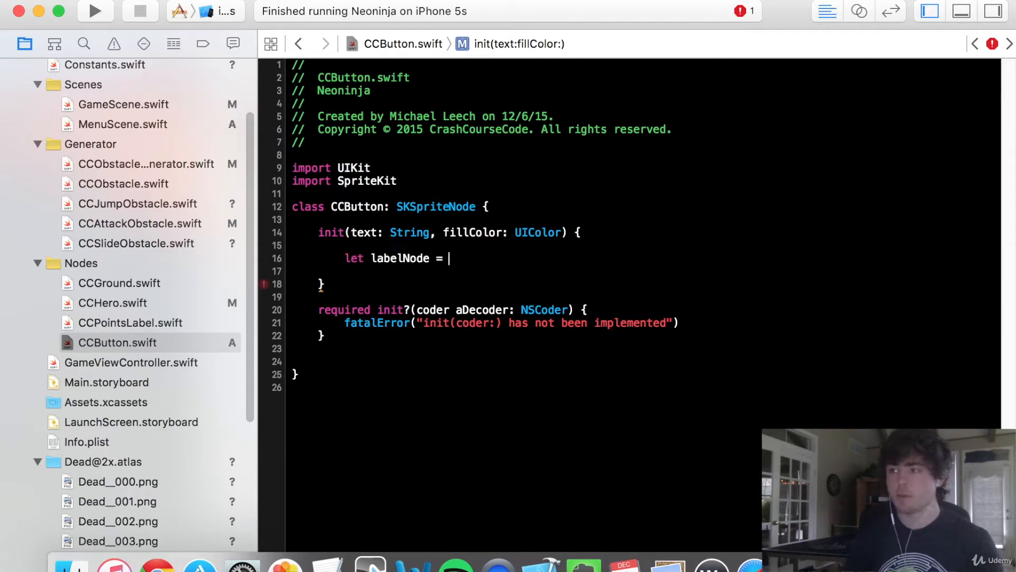
{"action": "type", "text": "SKLabelNode(text:"}
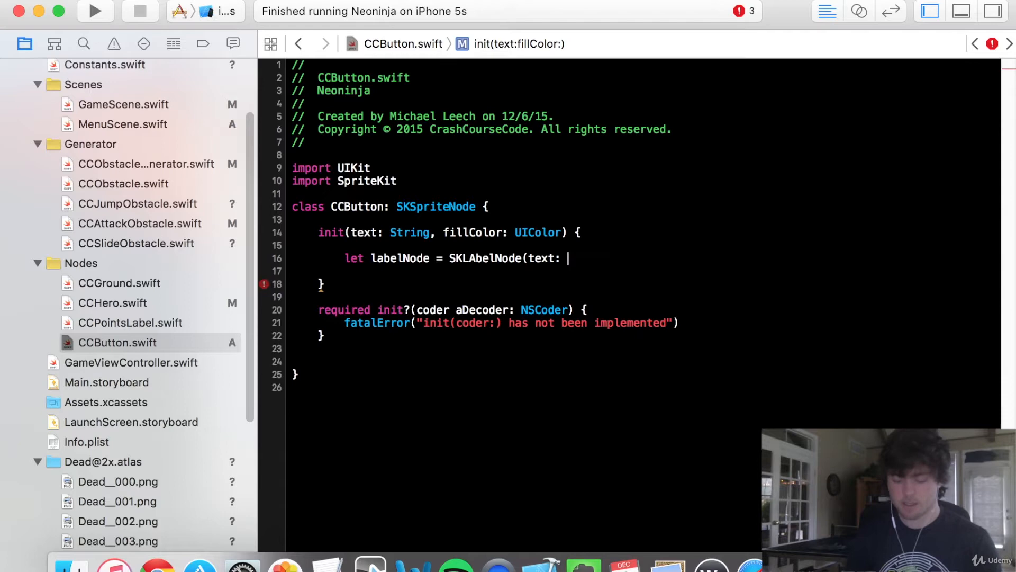
{"action": "type", "text": "text)"}
{"action": "left_click", "coordinate": [643, 271]}
{"action": "type", "text": "label"}
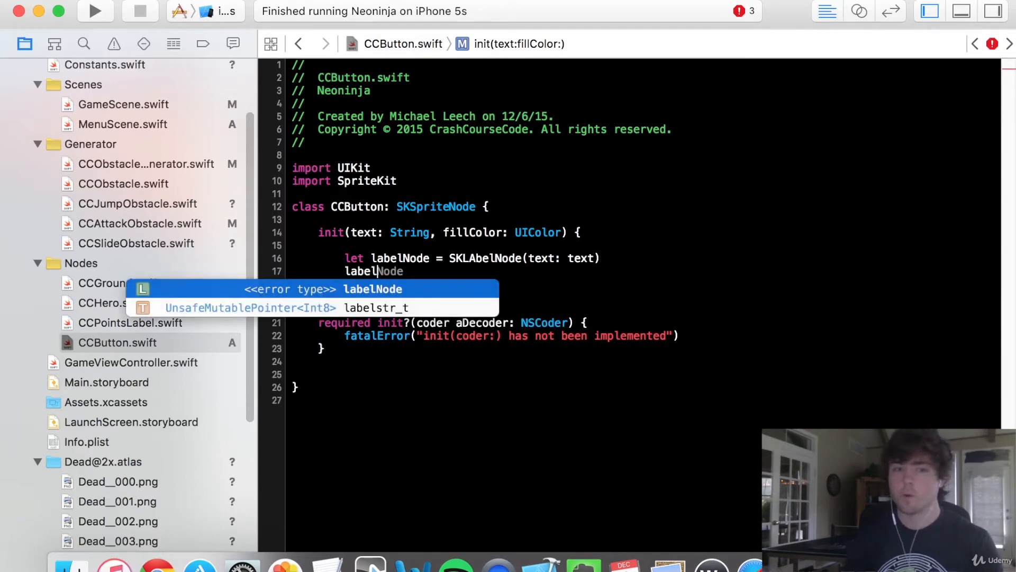
{"action": "type", "text": ".font"}
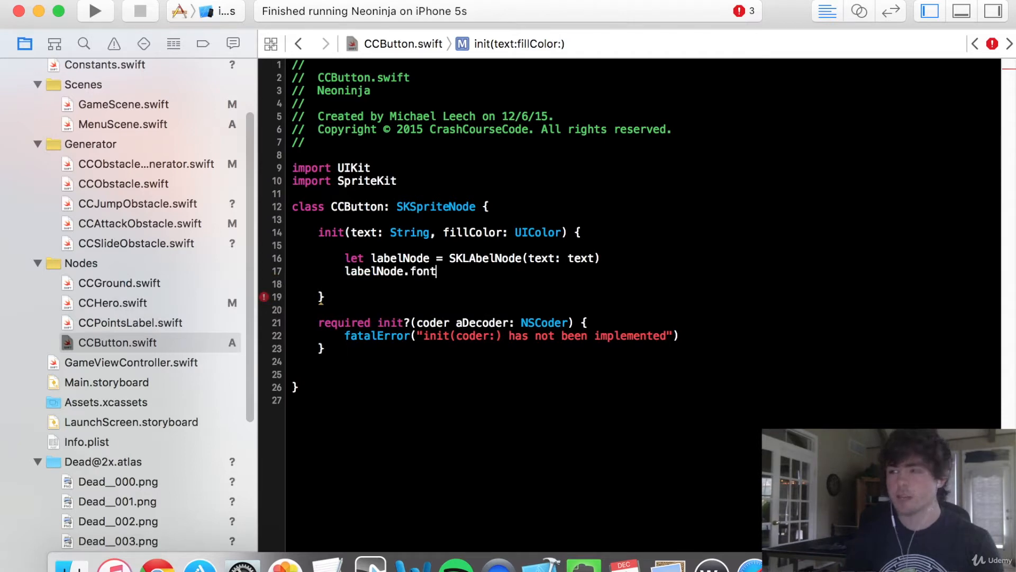
{"action": "type", "text": "Size = 17.0"}
{"action": "left_click", "coordinate": [645, 283]}
{"action": "type", "text": "label"}
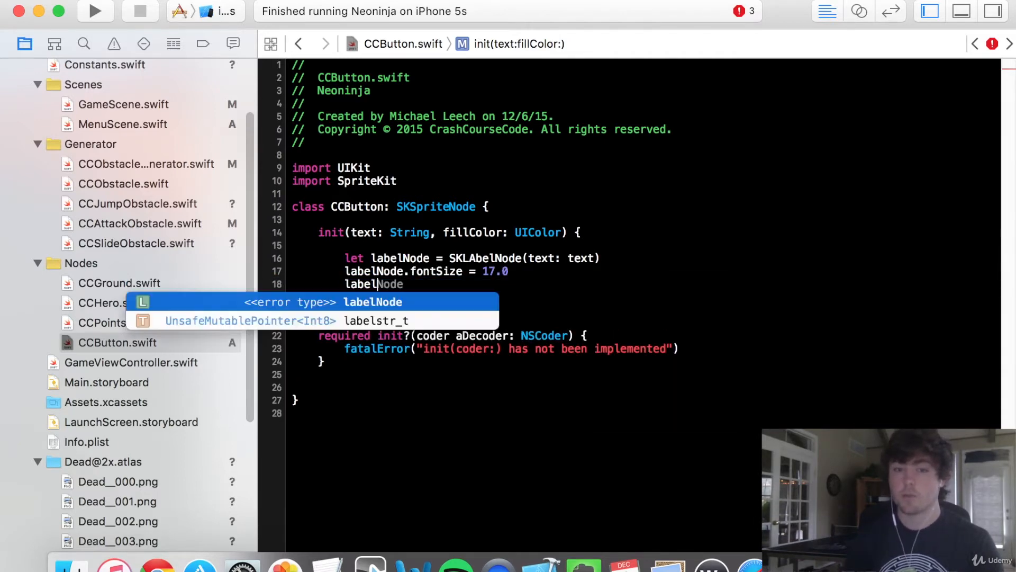
{"action": "type", "text": "fon"}
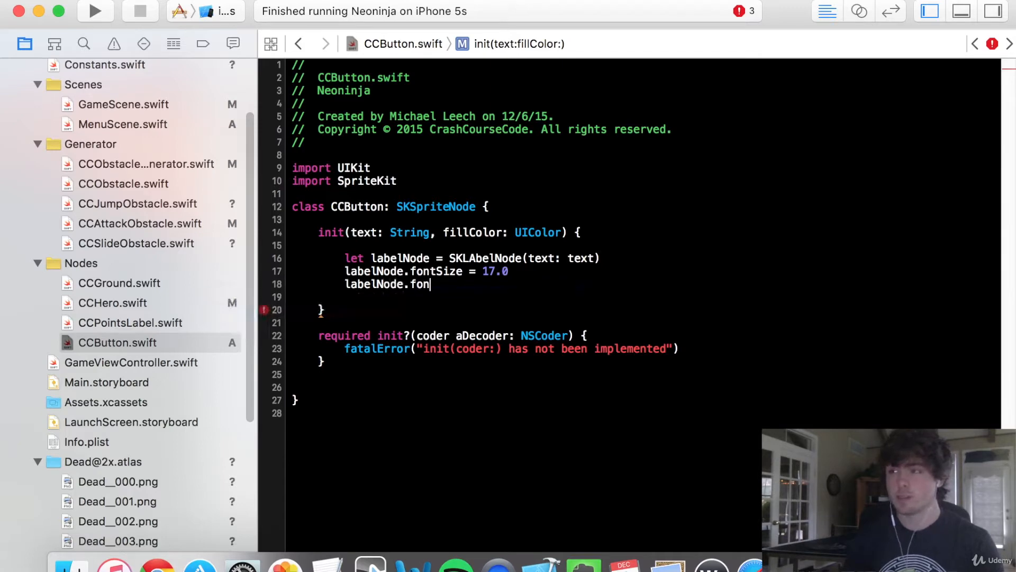
{"action": "type", "text": "tName = \""}
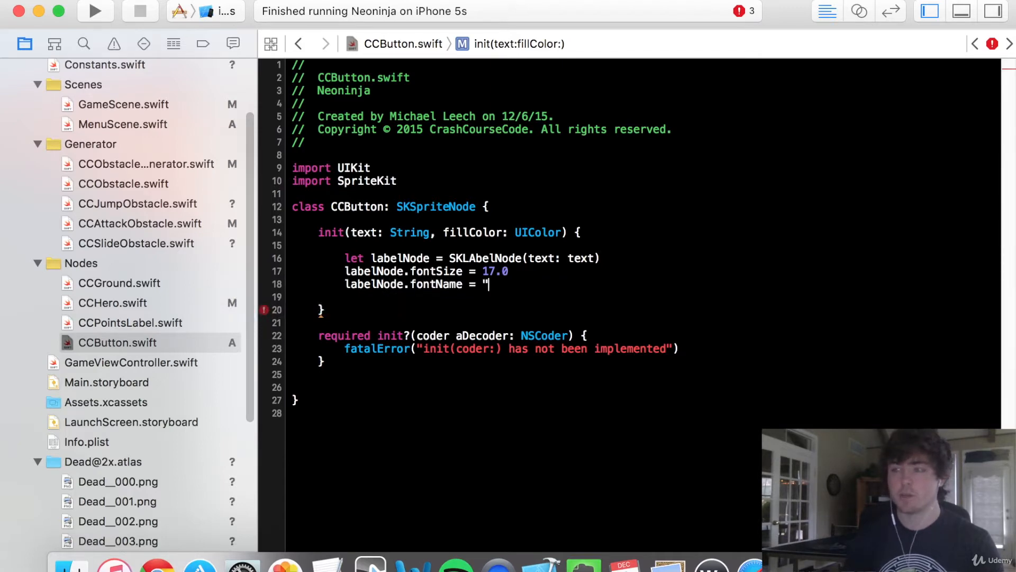
{"action": "type", "text": "AmericanType"}
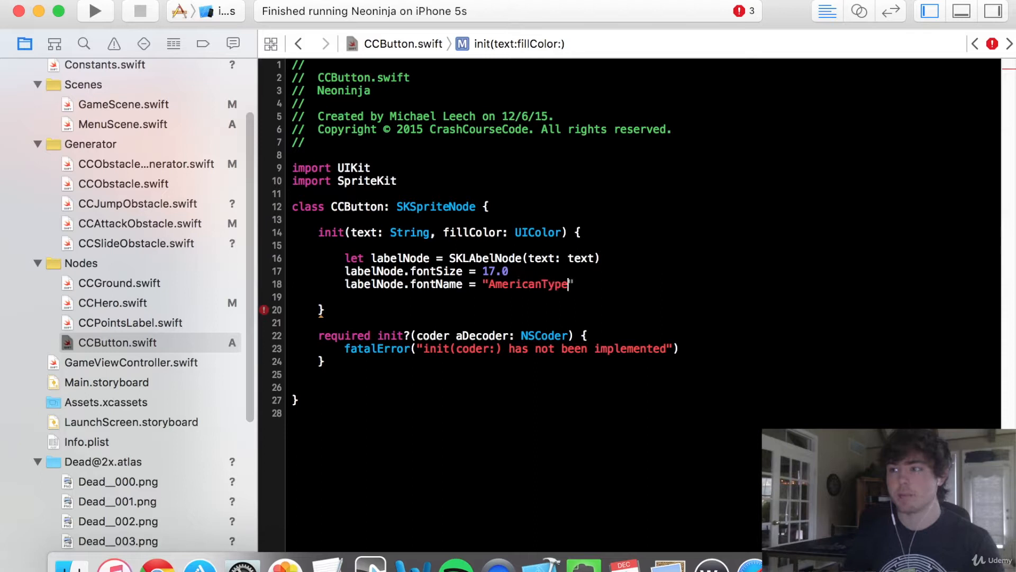
{"action": "type", "text": "writer-Bold"}
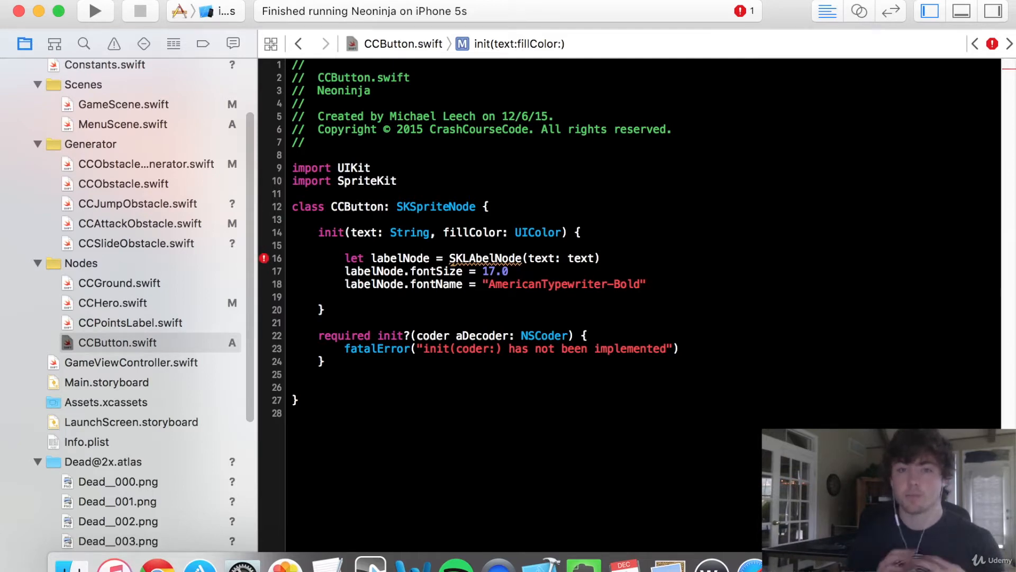
{"action": "left_click", "coordinate": [632, 293]}
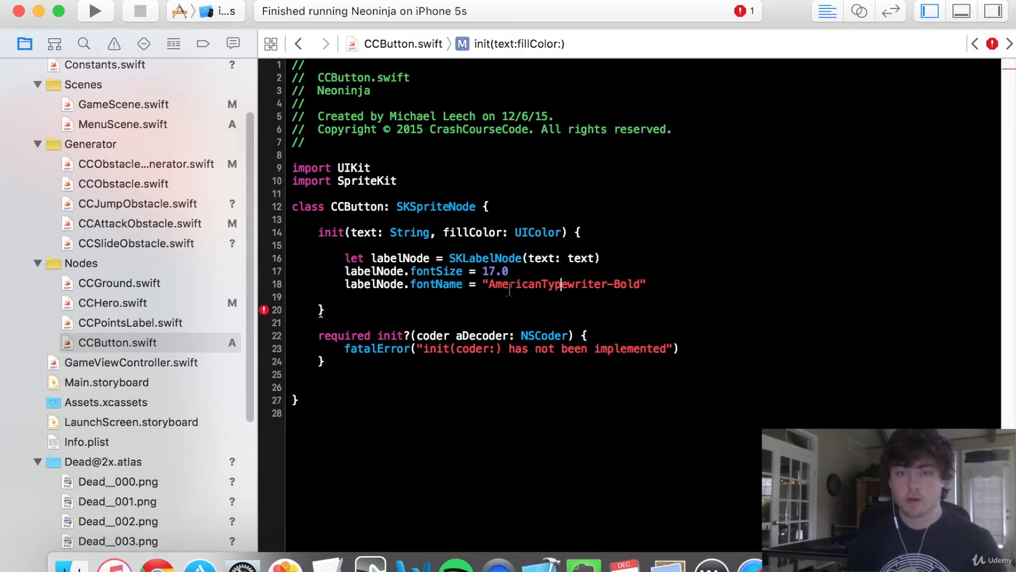
{"action": "double_click", "coordinate": [564, 284]}
{"action": "type", "text": "labelN"}
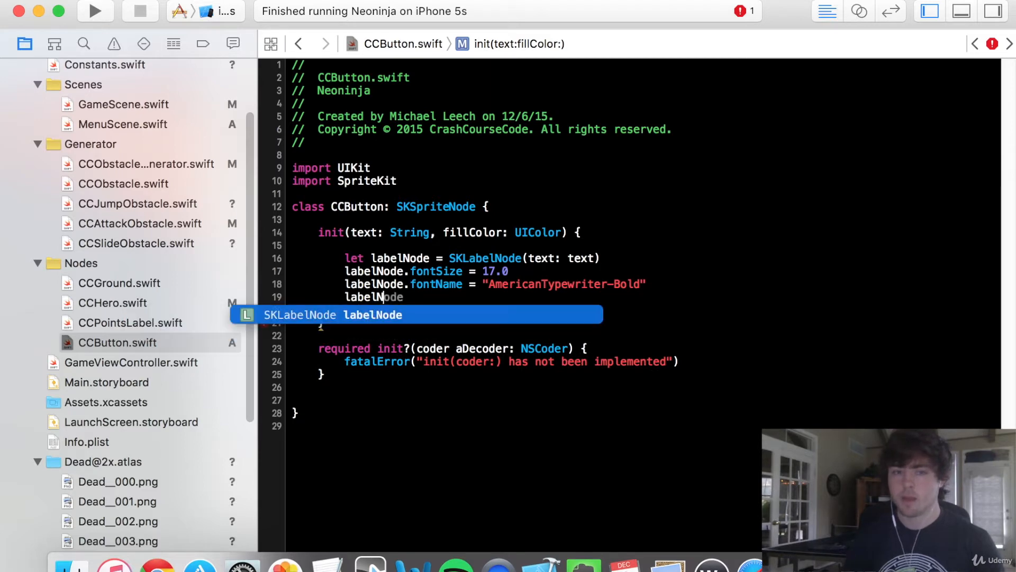
Set the label's fontColor to UIColor.whiteColor()
{"action": "type", "text": ".fontColor = UIColor.whiteCo"}
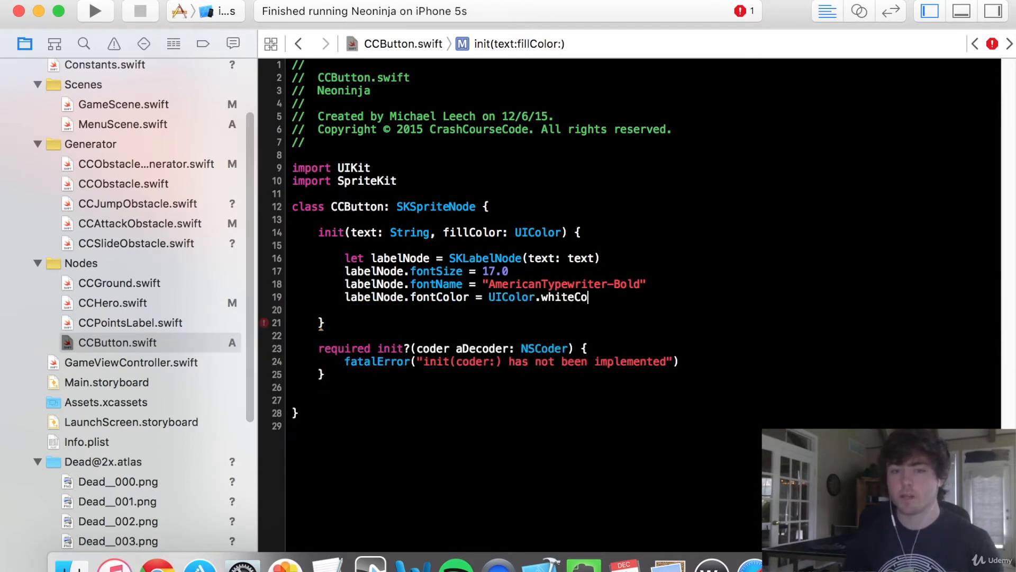
{"action": "type", "text": "lor()"}
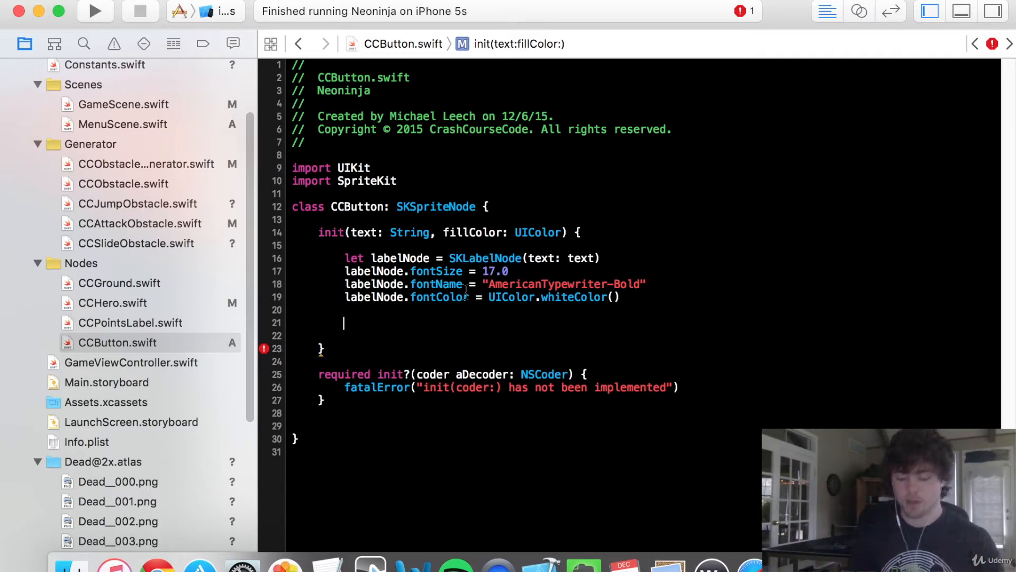
Declare labelPadding as a CGFloat of 10.0
{"action": "type", "text": "let"}
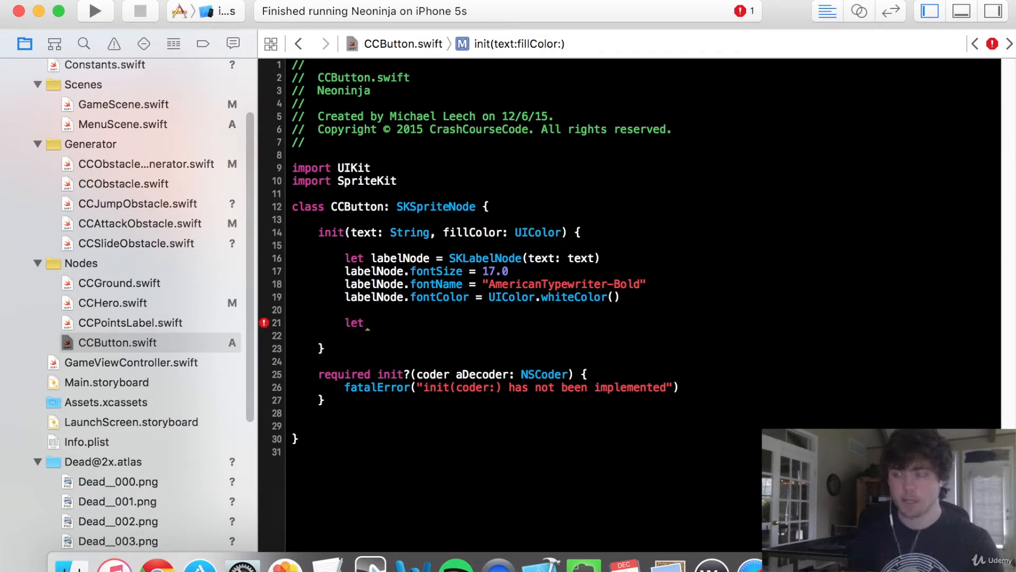
{"action": "type", "text": "labelPadding"}
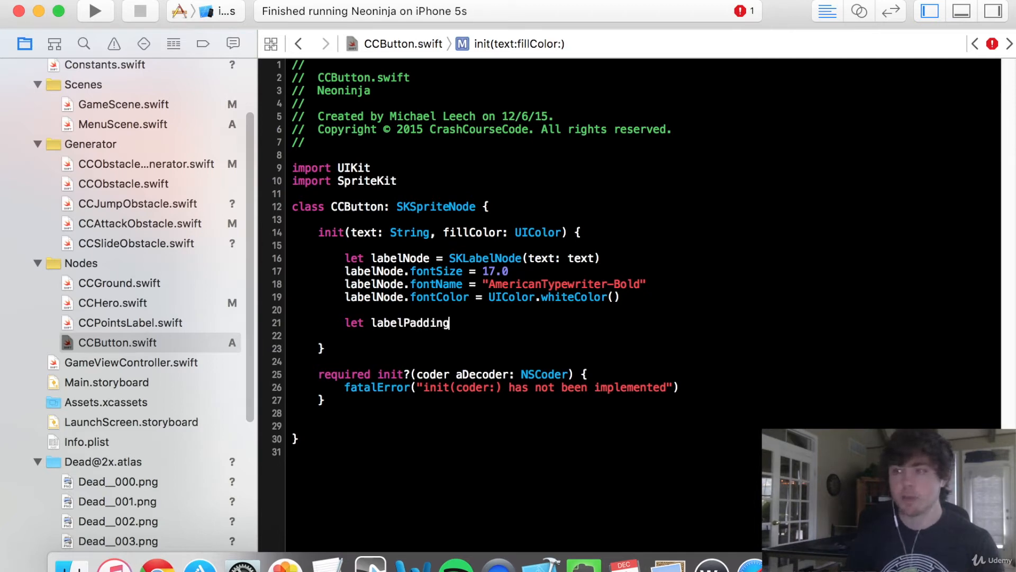
{"action": "type", "text": ": CGFloat ="}
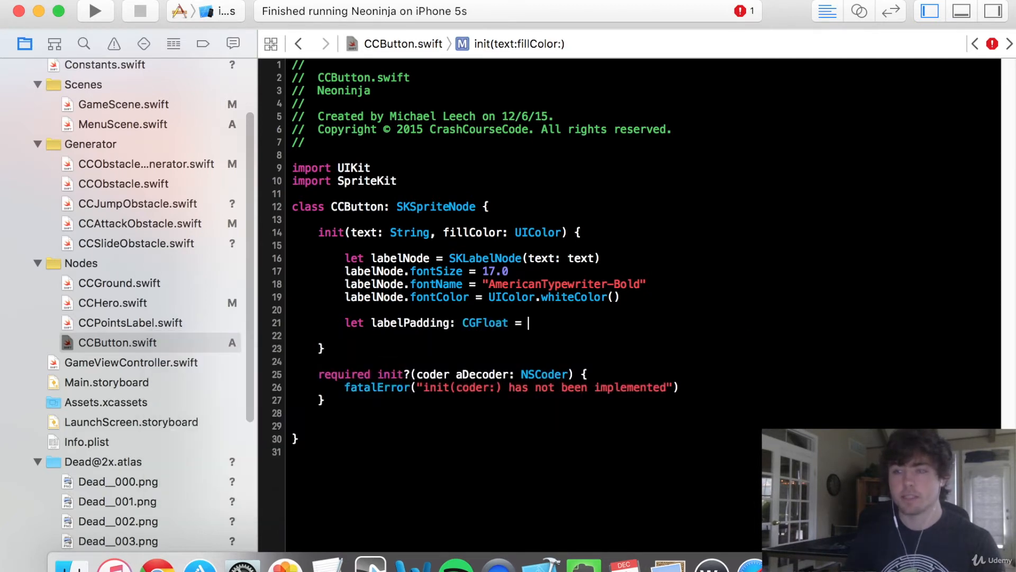
{"action": "type", "text": "10"}
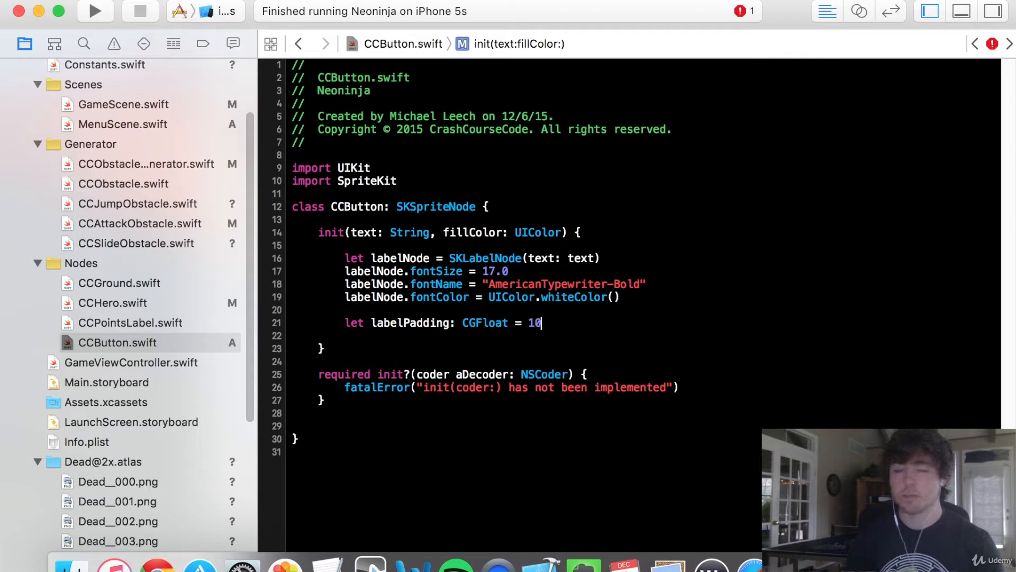
{"action": "type", "text": ".0"}
{"action": "left_click", "coordinate": [642, 334]}
{"action": "type", "text": "super.init(texture: nil, color: UIColor.clearColor(), size: "}
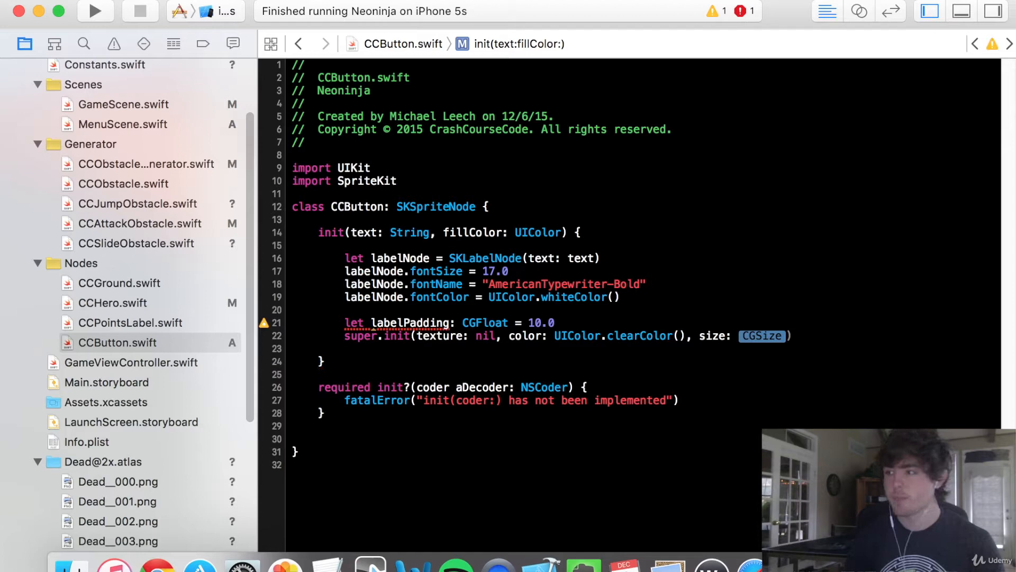
Call super.init with nil texture, clear colour and size of the label frame plus padding
{"action": "type", "text": "Make(labelNode.frame.size.width + labelPadding, height: CGFloat"}
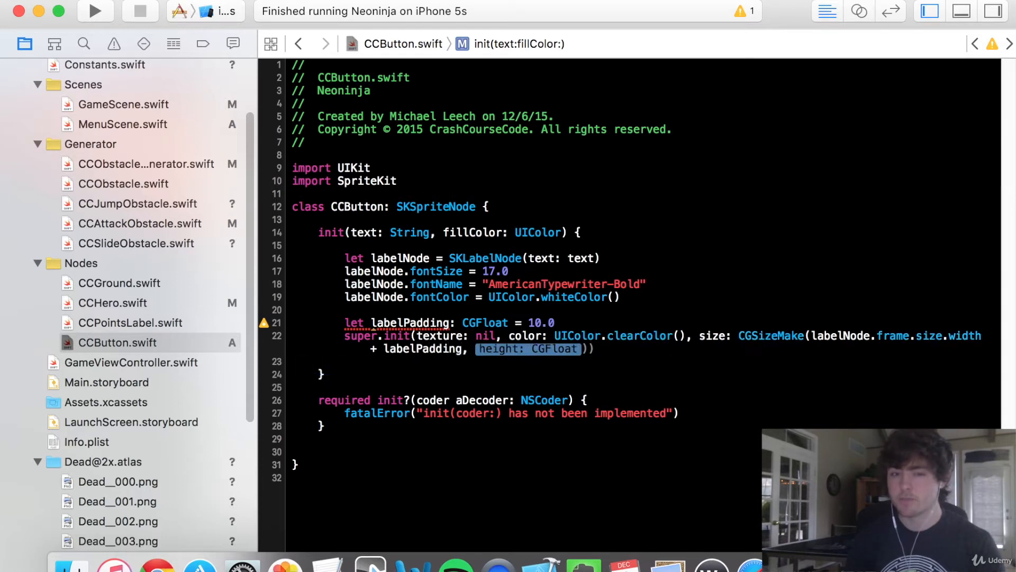
{"action": "type", "text": "labelNode.frame.size.height + l"}
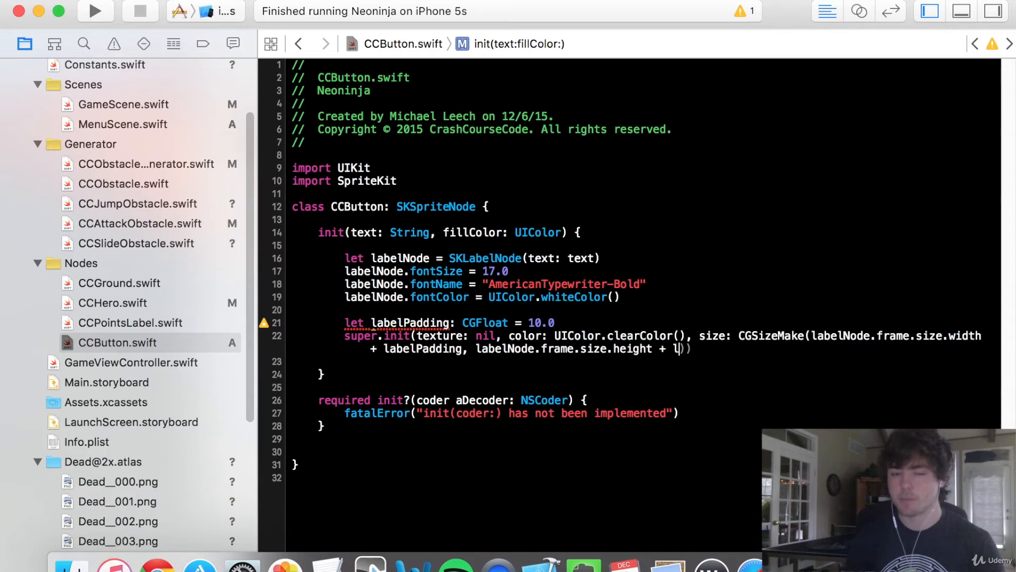
{"action": "type", "text": "abelPadding"}
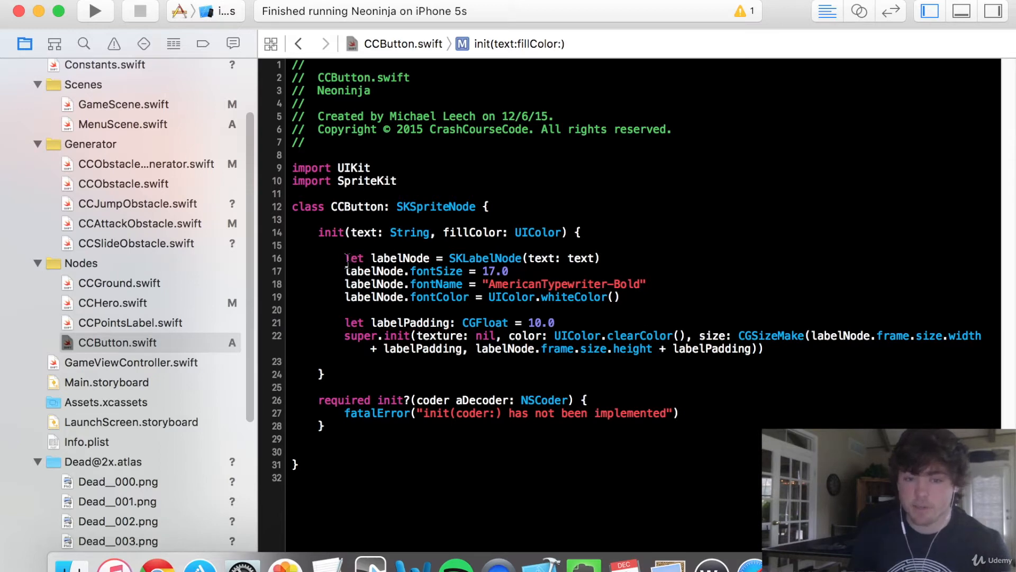
{"action": "double_click", "coordinate": [427, 271]}
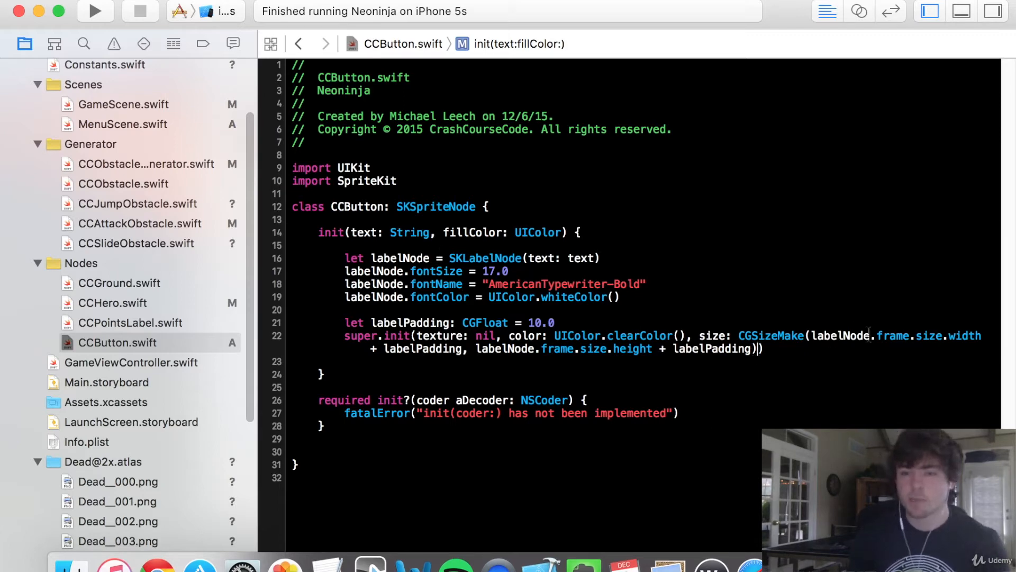
{"action": "double_click", "coordinate": [399, 257]}
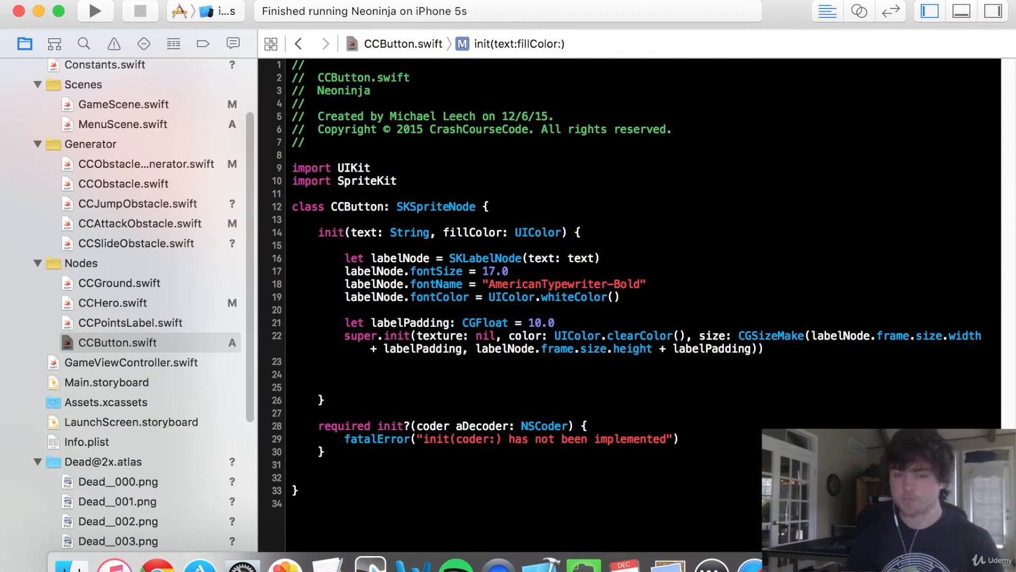
Create fillNode as a rounded SKShapeNode on self.frame, radius 5.0, filled with fillColor
{"action": "type", "text": "let fillNode = SKShapeNode("}
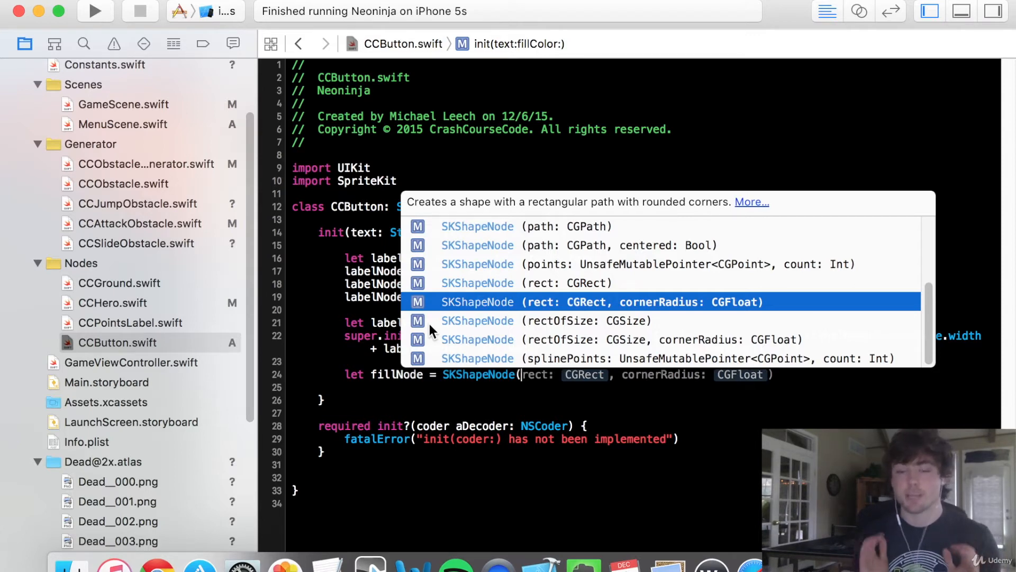
{"action": "mouse_move", "coordinate": [620, 308]}
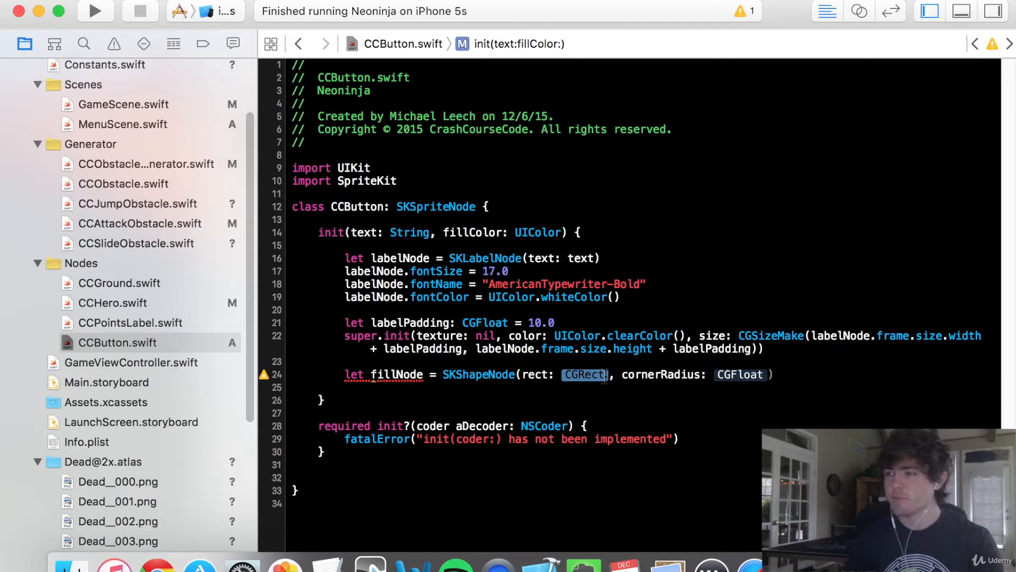
{"action": "type", "text": "self.fr"}
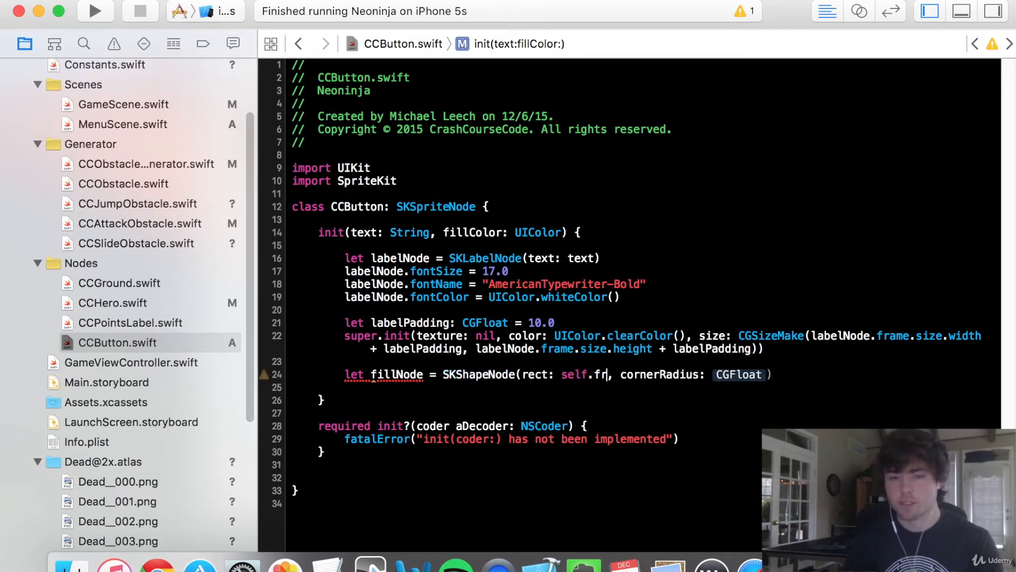
{"action": "type", "text": "ame"}
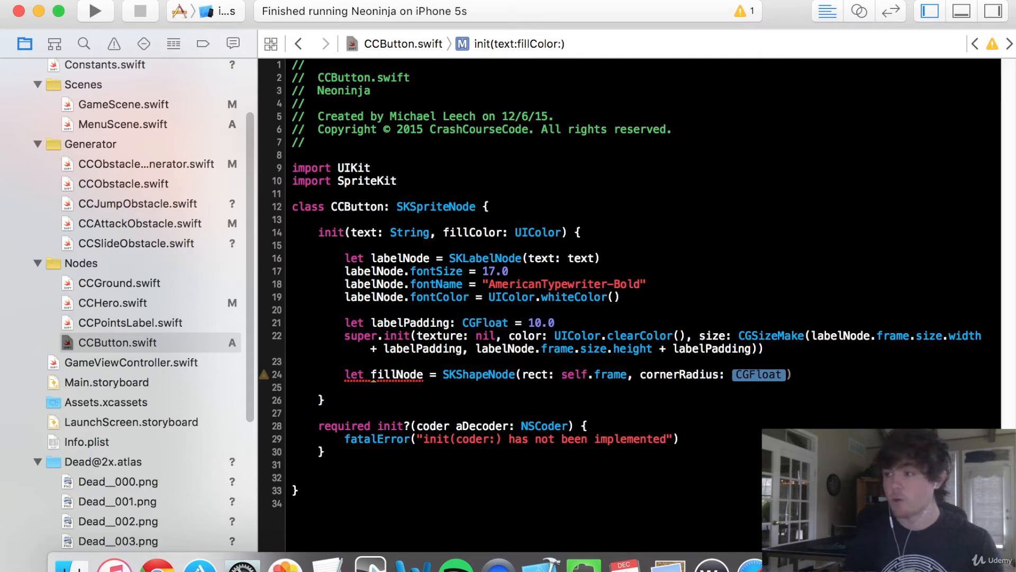
{"action": "type", "text": "5.0"}
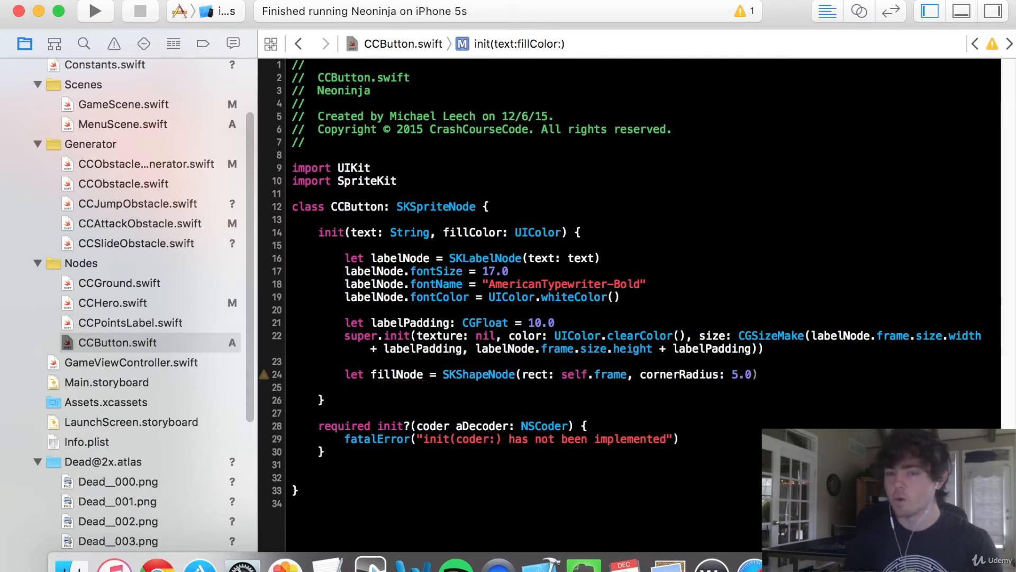
{"action": "type", "text": "fill"}
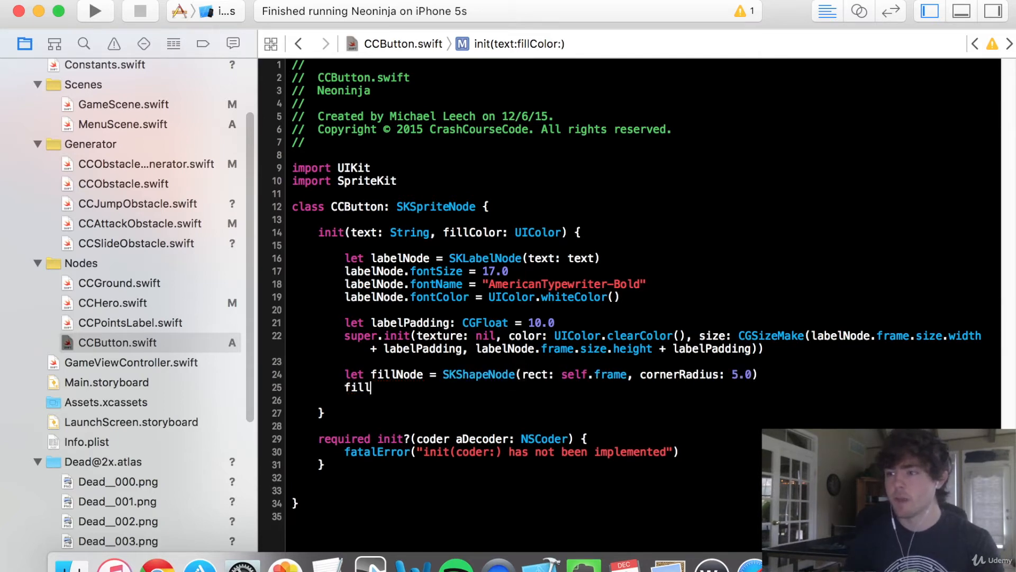
{"action": "type", "text": "Node.fillColor"}
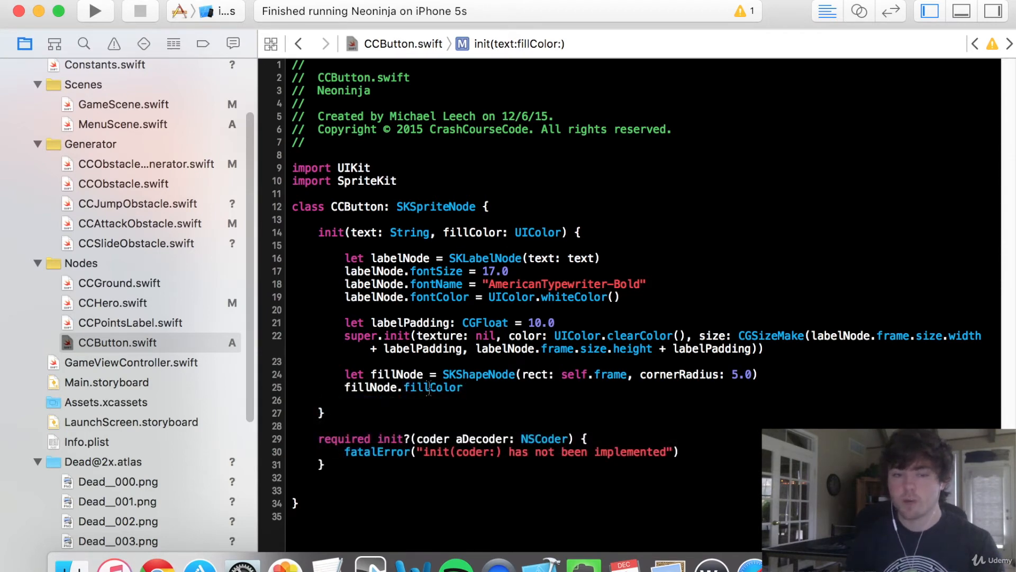
{"action": "left_click", "coordinate": [464, 388]}
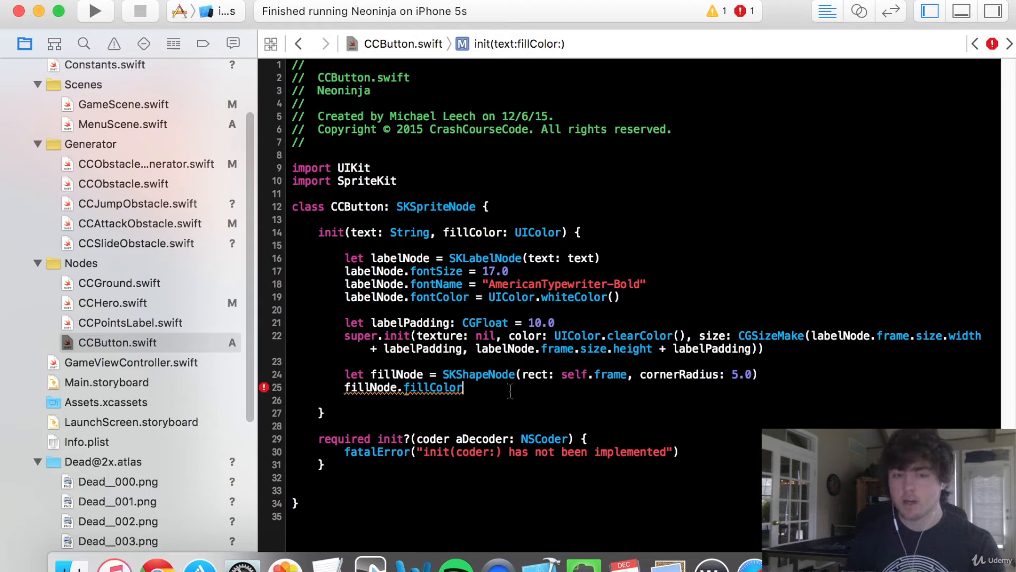
{"action": "type", "text": "= fillColor"}
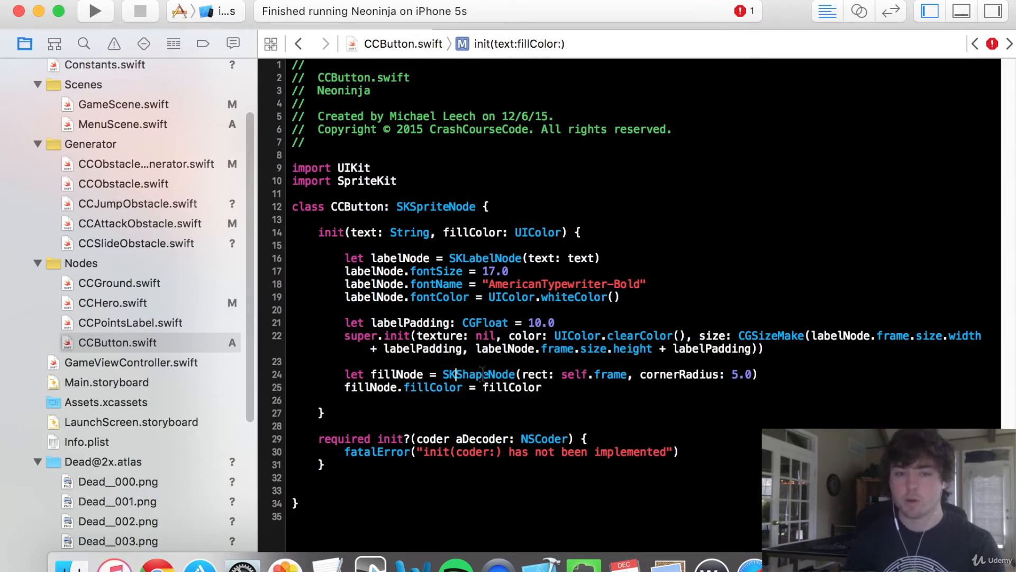
{"action": "double_click", "coordinate": [433, 387]}
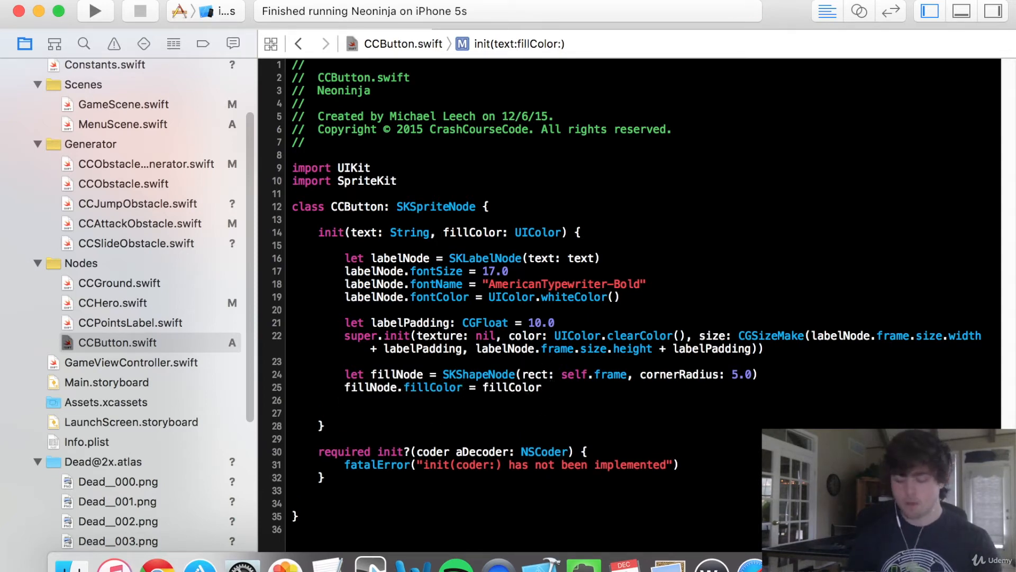
Add fillNode then labelNode as children of the button
{"action": "type", "text": "addChild(node: SKNode"}
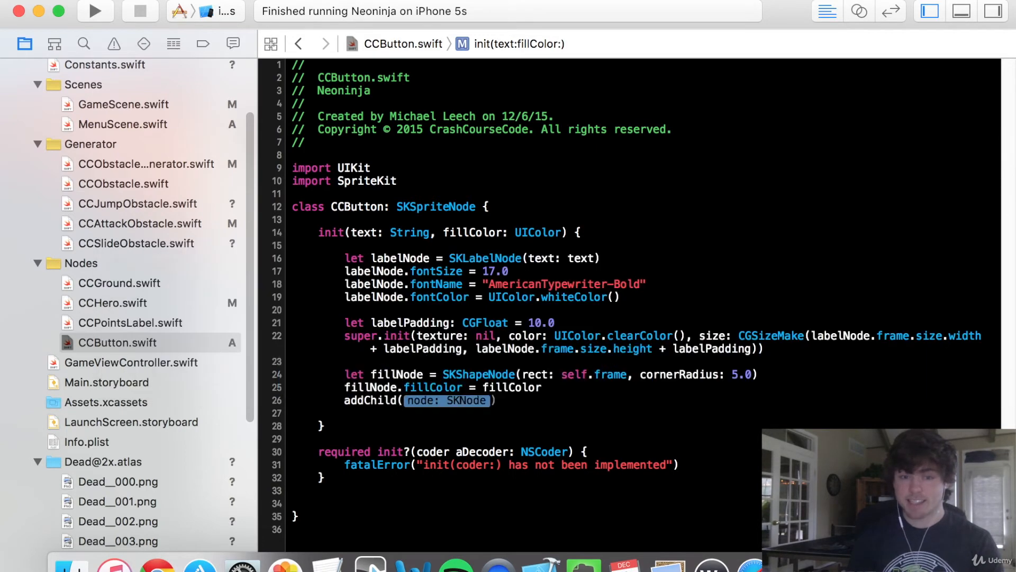
{"action": "type", "text": "fillNode"}
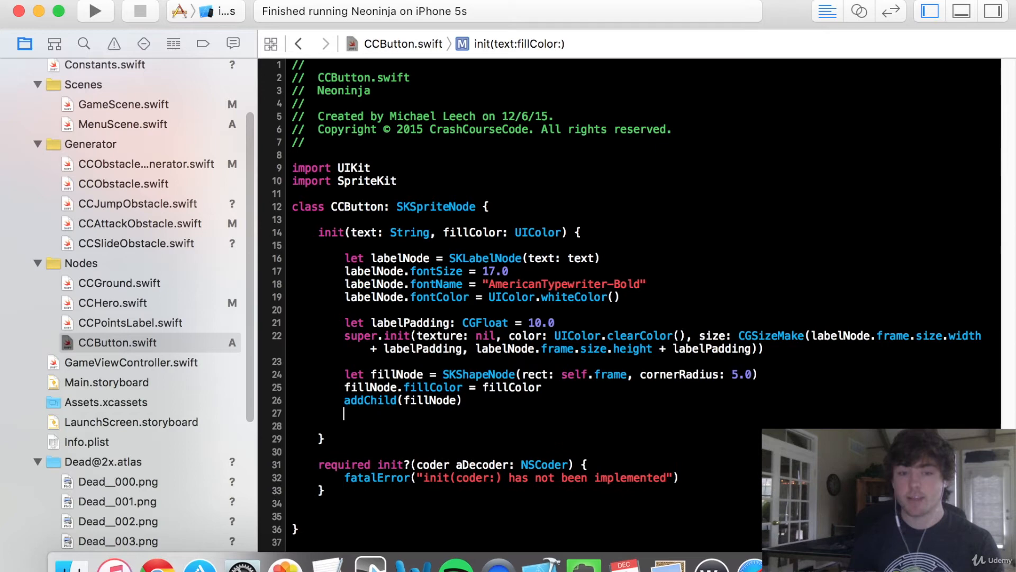
{"action": "type", "text": "addChild(node: SKNode"}
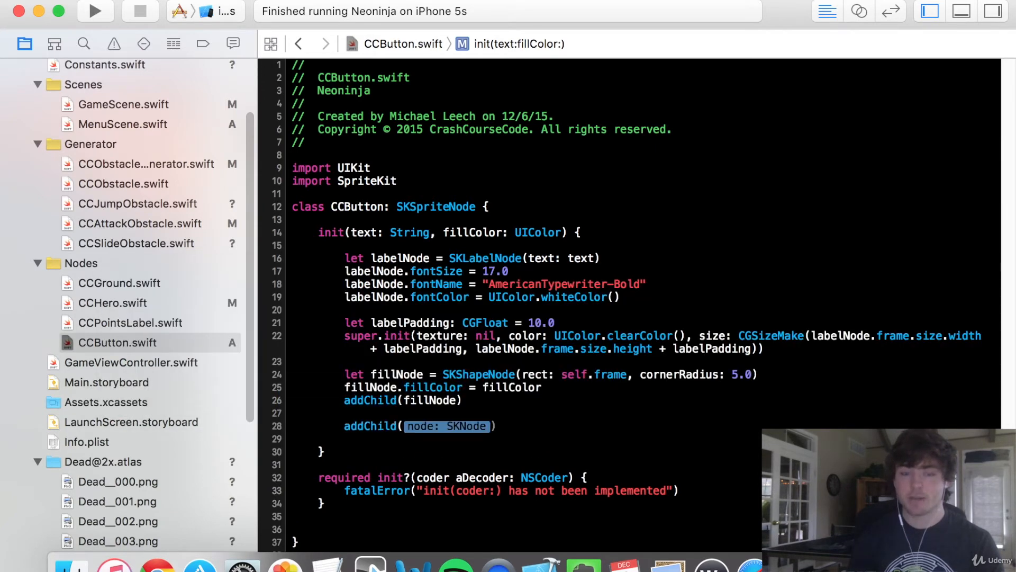
{"action": "type", "text": "labelNode"}
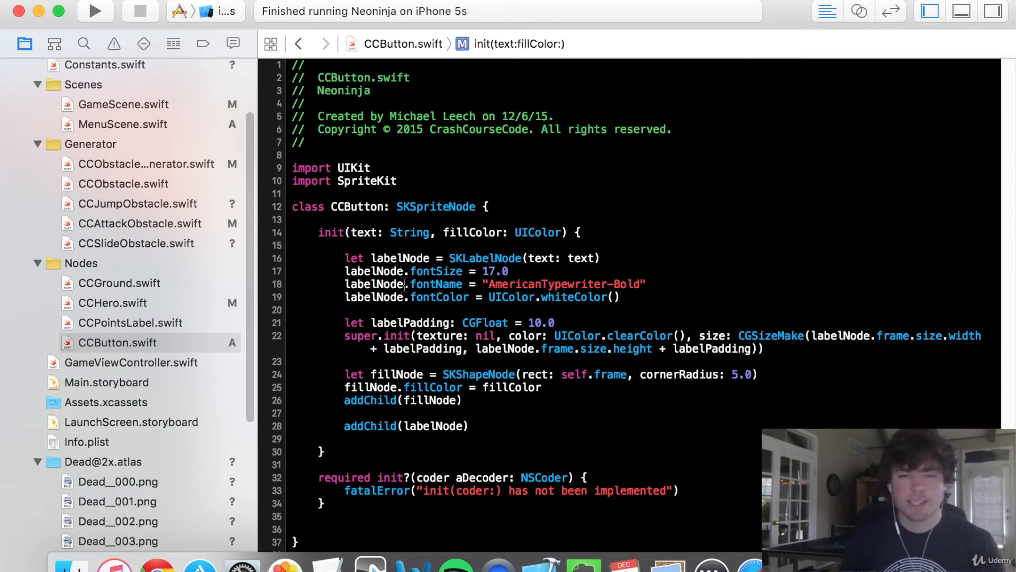
{"action": "left_click_drag", "start_coordinate": [344, 257], "coordinate": [619, 296]}
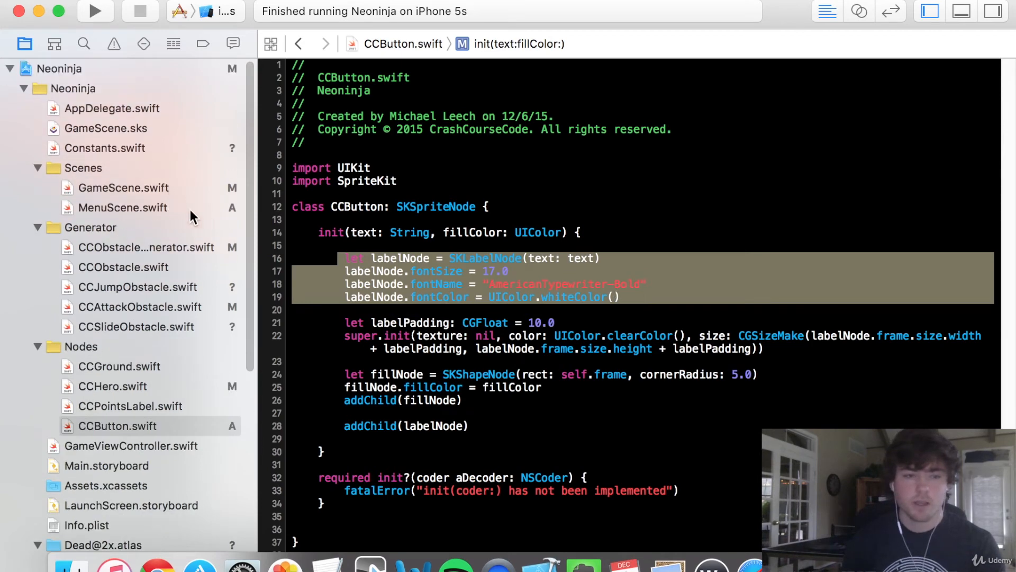
{"action": "mouse_move", "coordinate": [207, 262]}
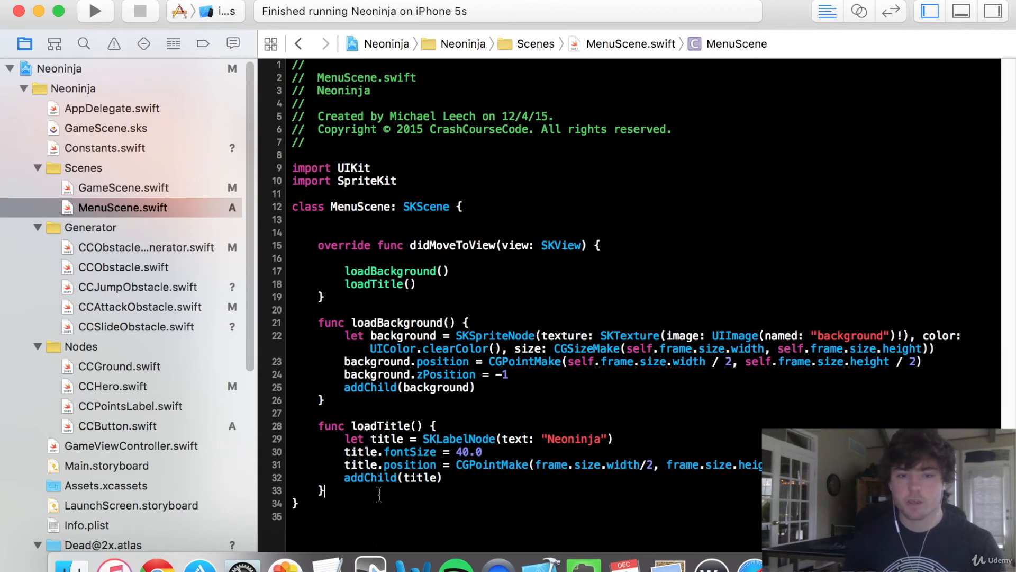
Write loadButtons creating a green Start CCButton positioned at the frame centre
{"action": "type", "text": "func loadBu"}
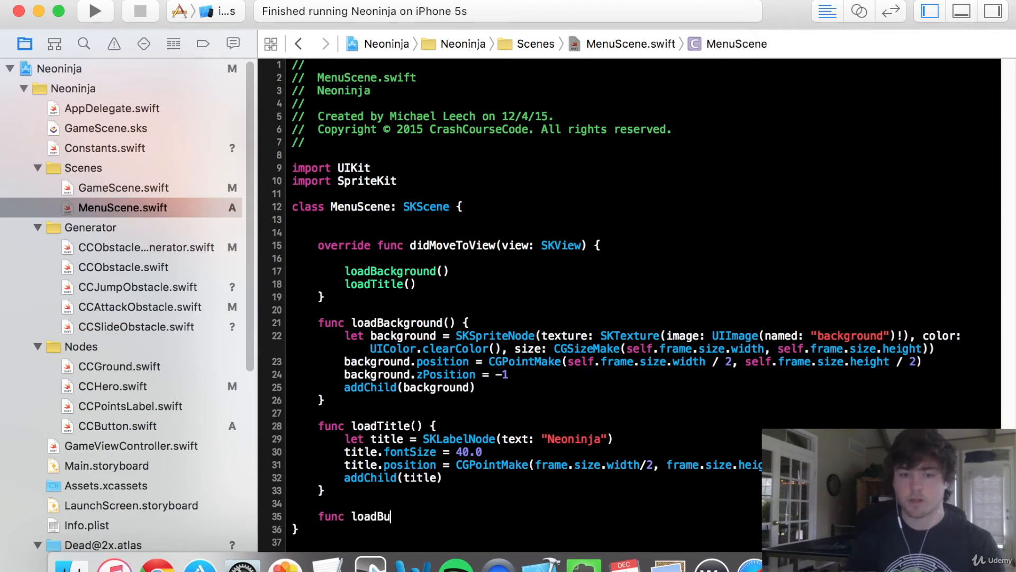
{"action": "type", "text": "ttons() {"}
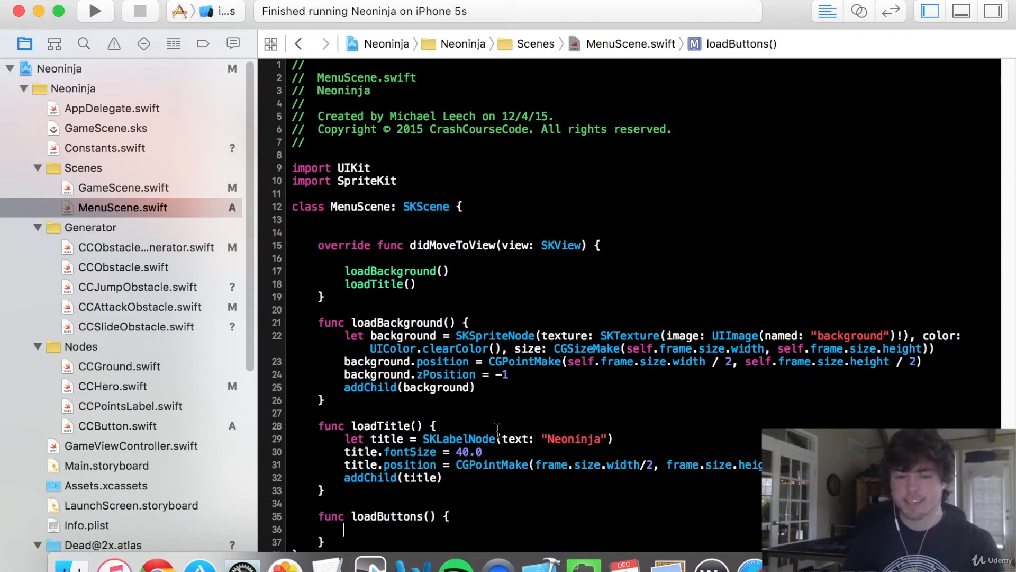
{"action": "type", "text": "let"}
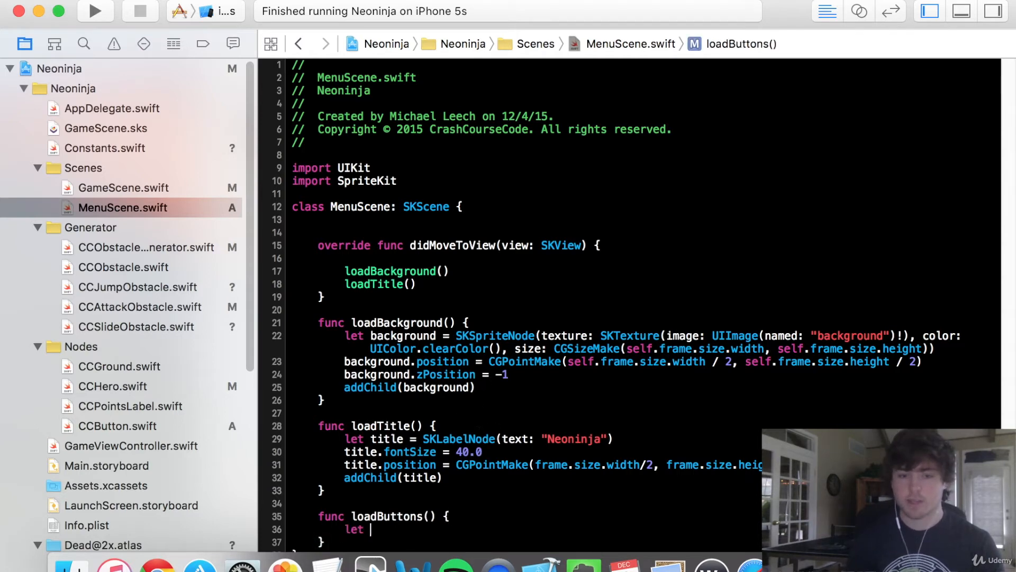
{"action": "type", "text": "startButton = CCButton("}
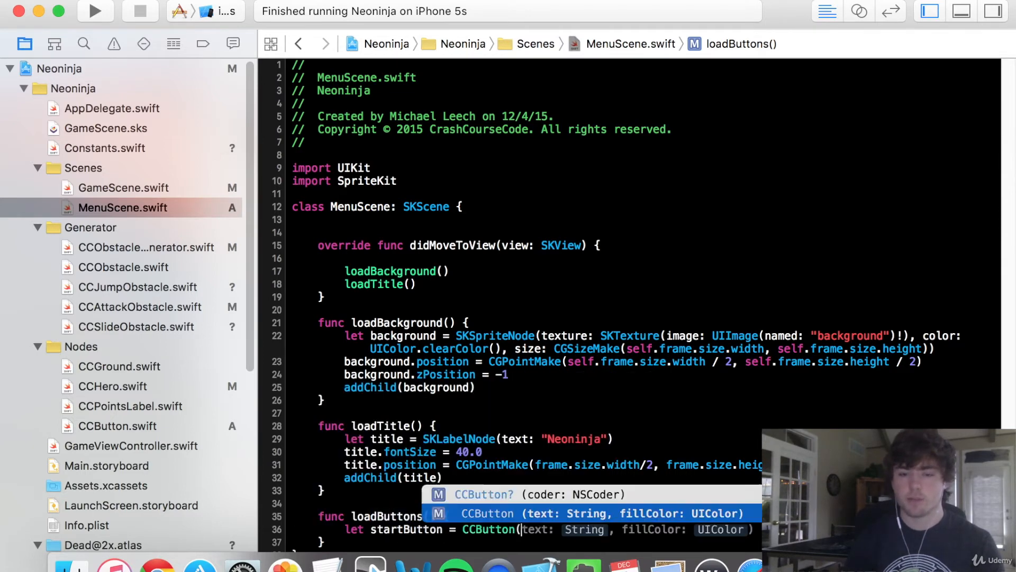
{"action": "type", "text": "Start\", fillColor: UIColor.gre"}
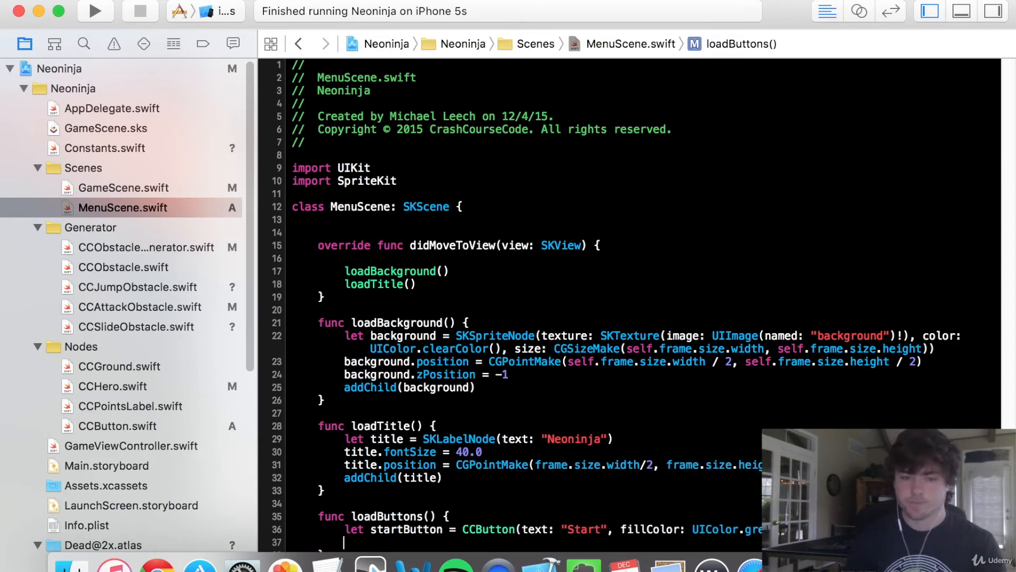
{"action": "type", "text": "startButton.position ="}
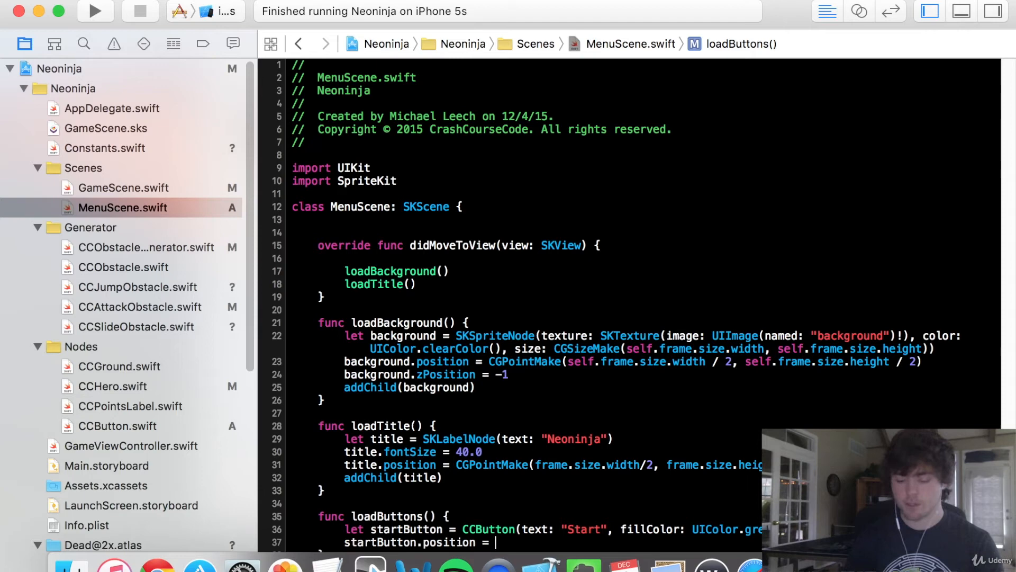
{"action": "type", "text": "CGPointMake(frame.size.width/2, frame.siz"}
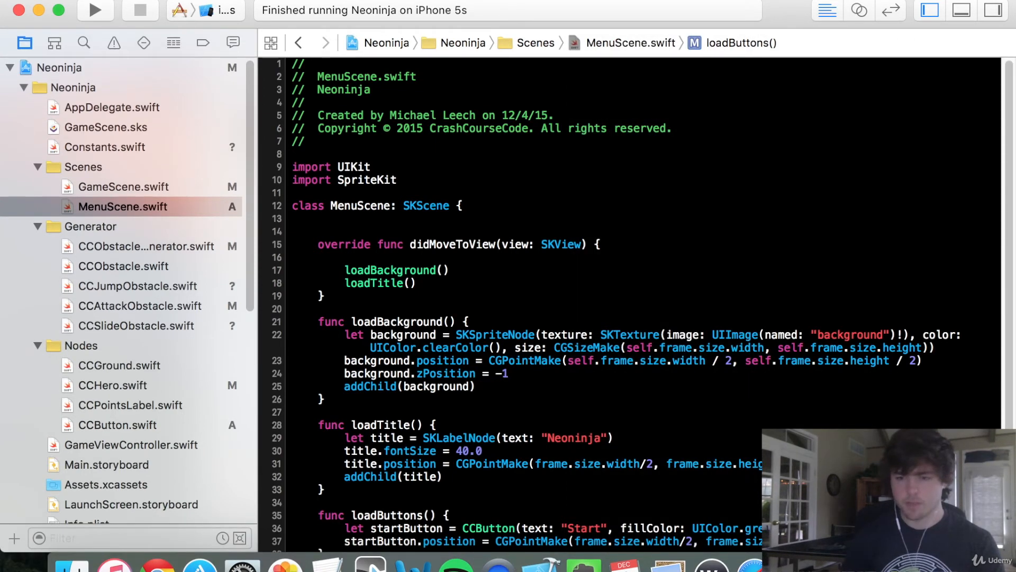
Add startButton as a child and call loadButtons() from didMoveToView
{"action": "scroll", "scroll_direction": "down", "scroll_amount": 3}
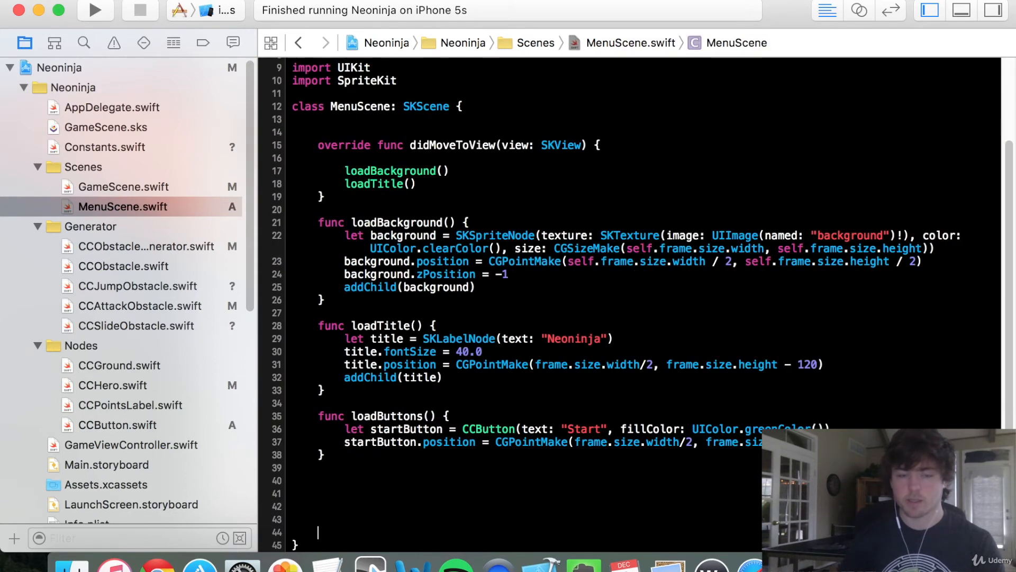
{"action": "scroll", "scroll_direction": "down", "scroll_amount": 3}
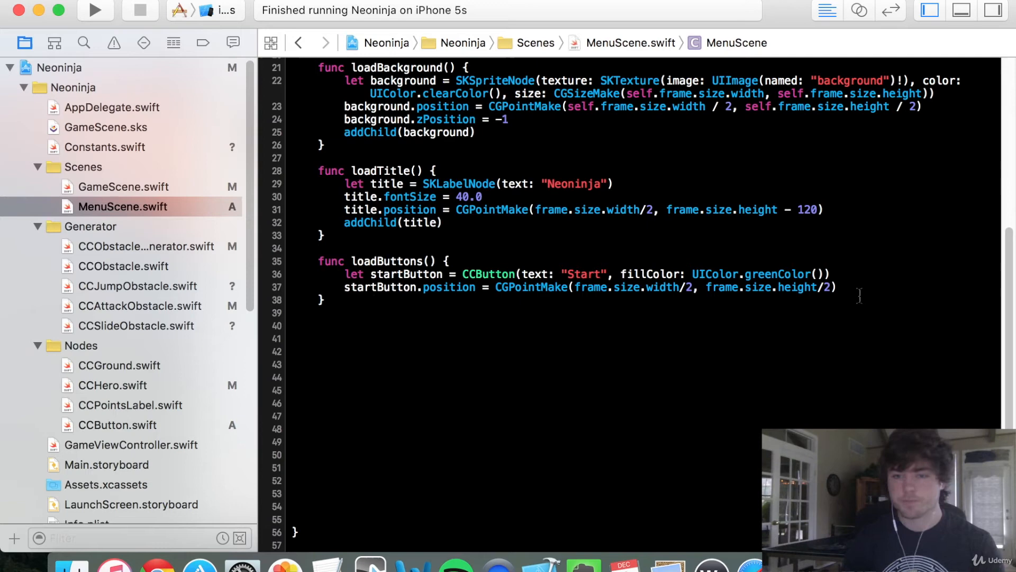
{"action": "type", "text": "addChild("}
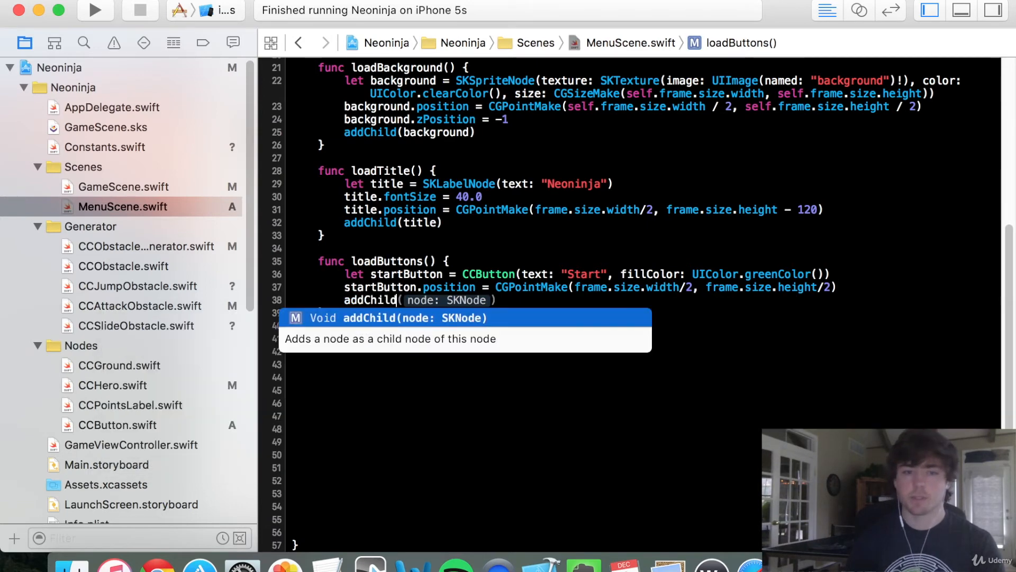
{"action": "type", "text": "startButton"}
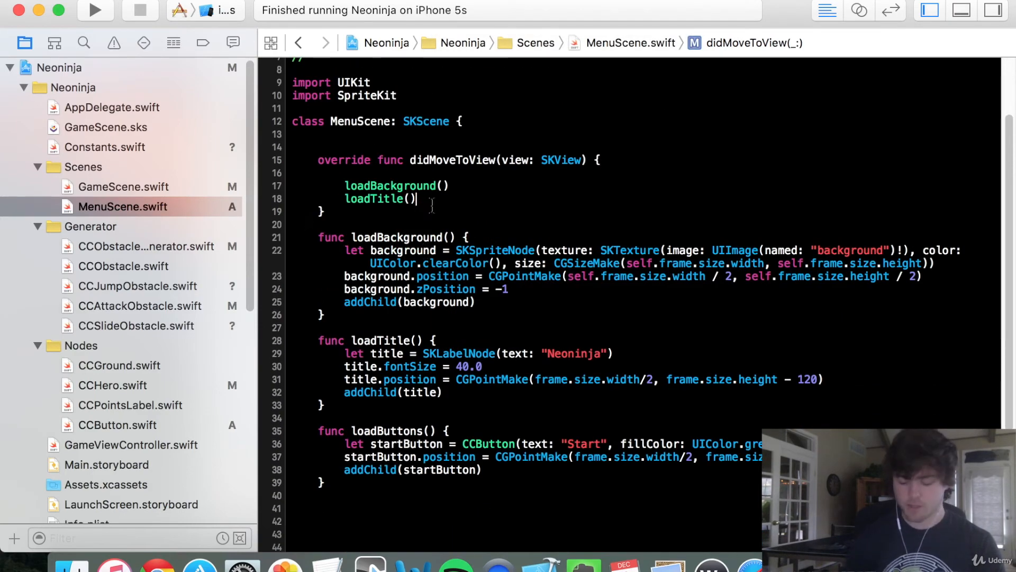
{"action": "type", "text": "loadButtons()"}
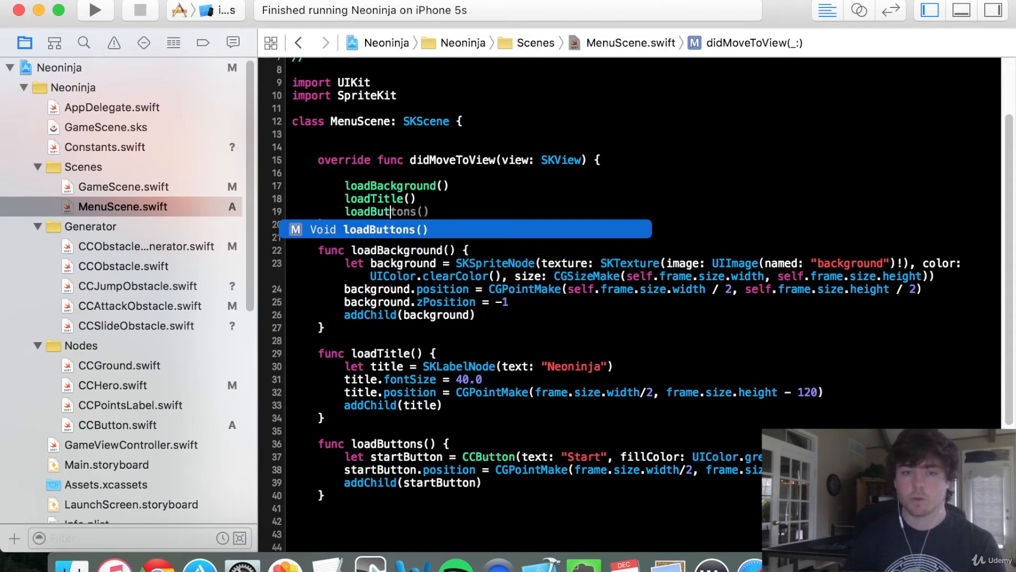
{"action": "right_click", "coordinate": [428, 208]}
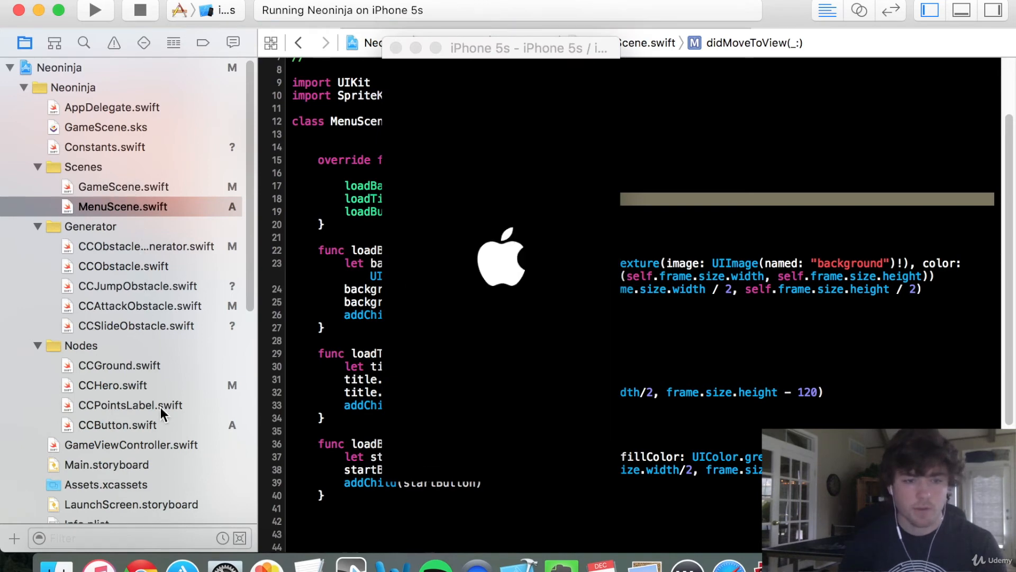
Run Neoninja in the iPhone 5s simulator to see the title and green Start button
{"action": "left_click", "coordinate": [131, 444]}
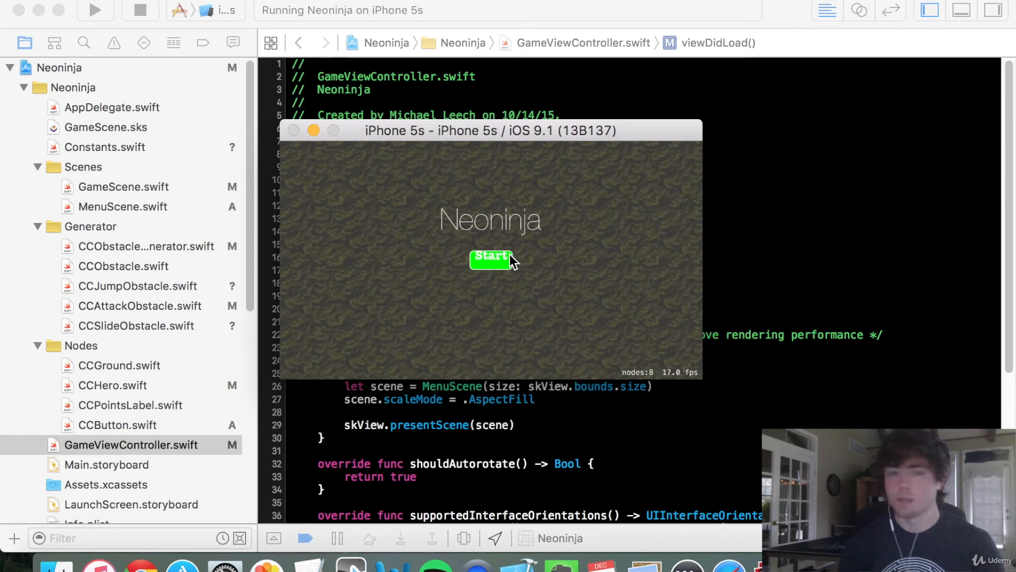
{"action": "mouse_move", "coordinate": [440, 61]}
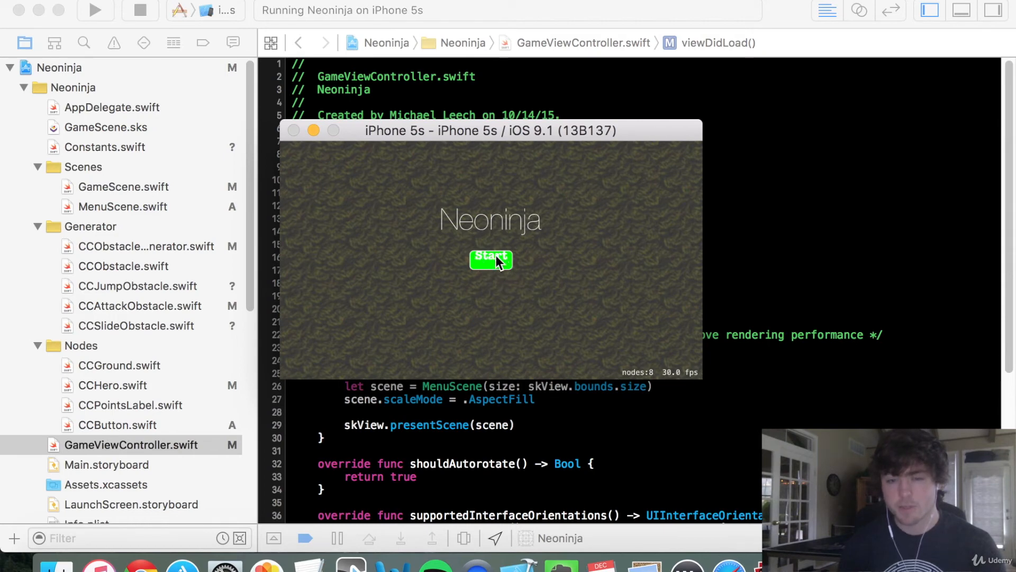
{"action": "mouse_move", "coordinate": [489, 269]}
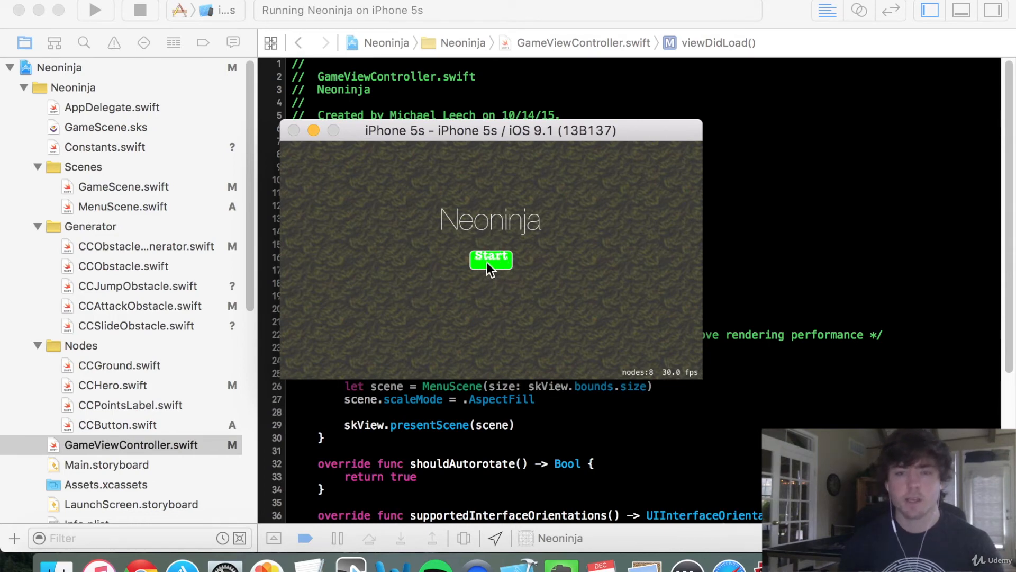
{"action": "mouse_move", "coordinate": [513, 265]}
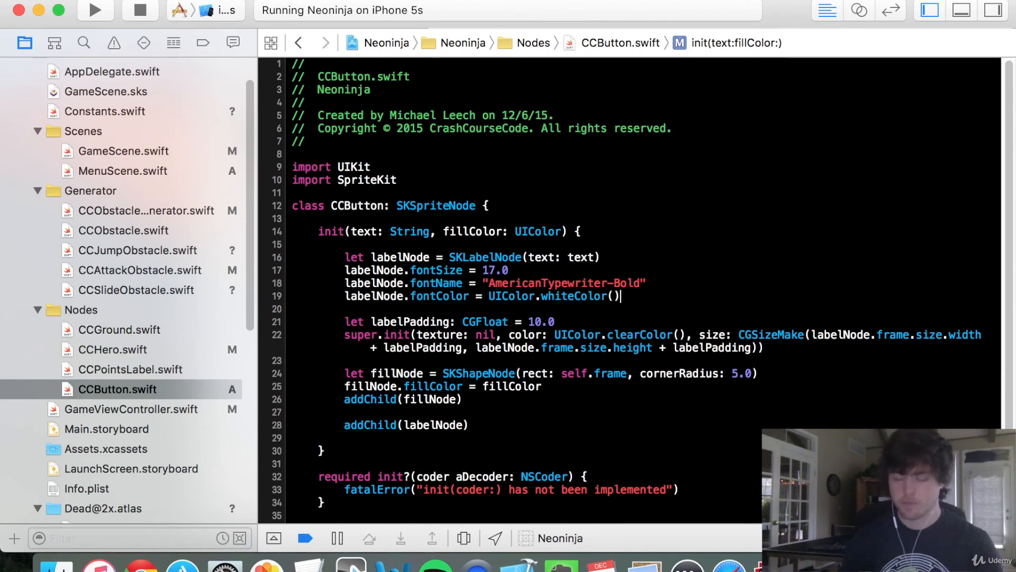
Lower labelNode.position.y by half its frame height and rerun the app
{"action": "type", "text": "labelNode.position"}
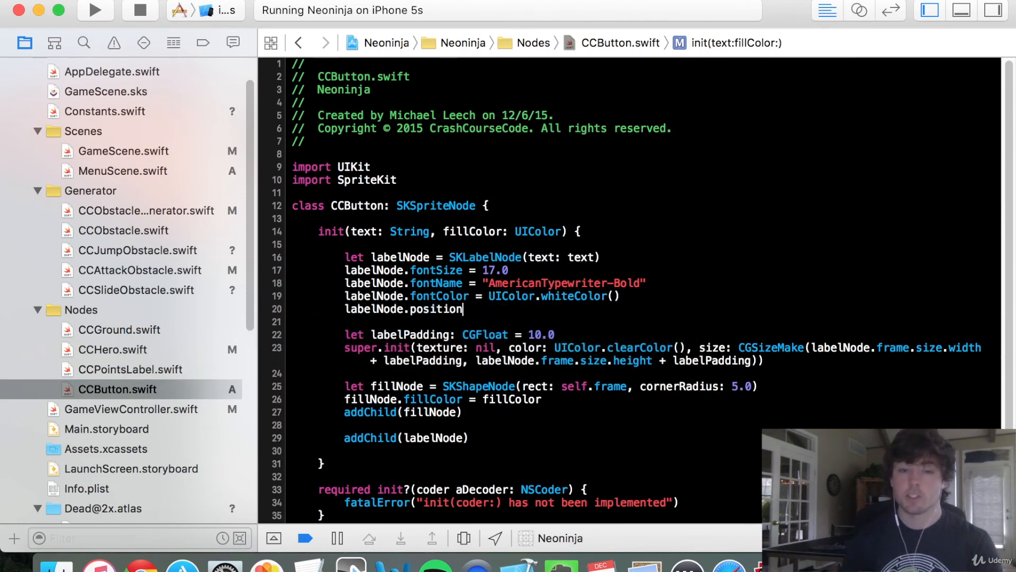
{"action": "type", "text": ".y ="}
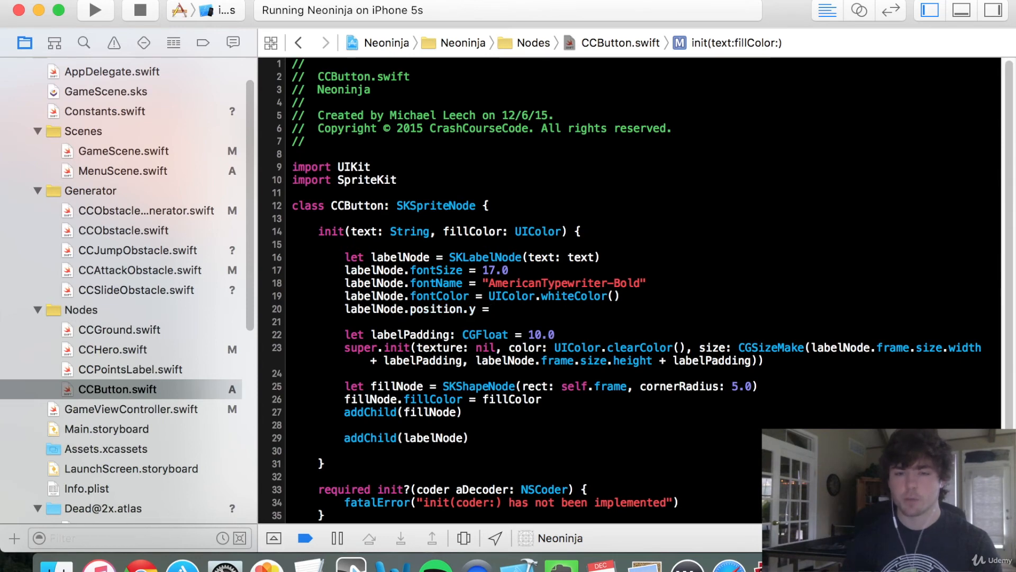
{"action": "type", "text": "0-"}
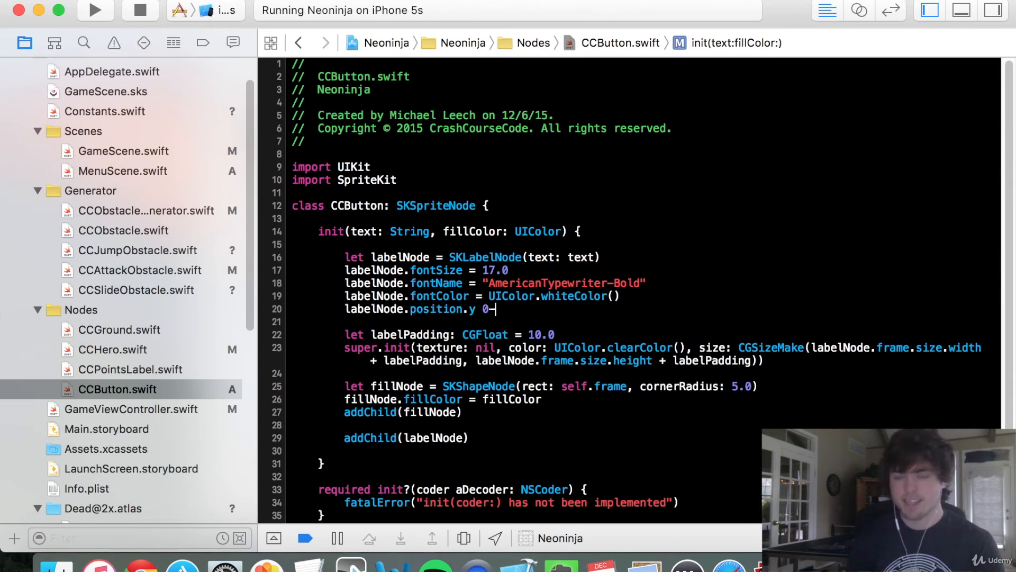
{"action": "key", "text": "Backspace"}
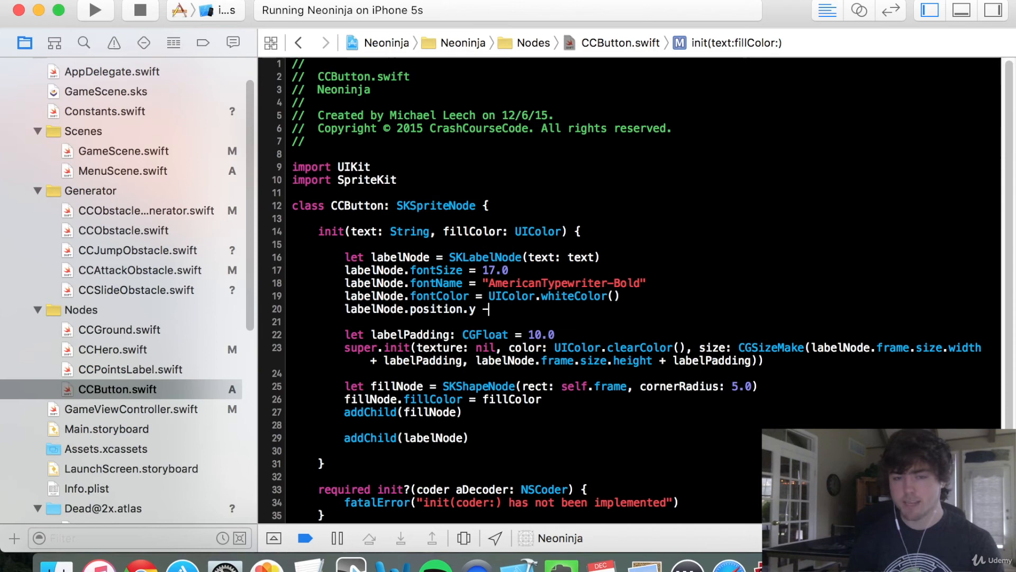
{"action": "type", "text": "= labelNode.frame.size.height"}
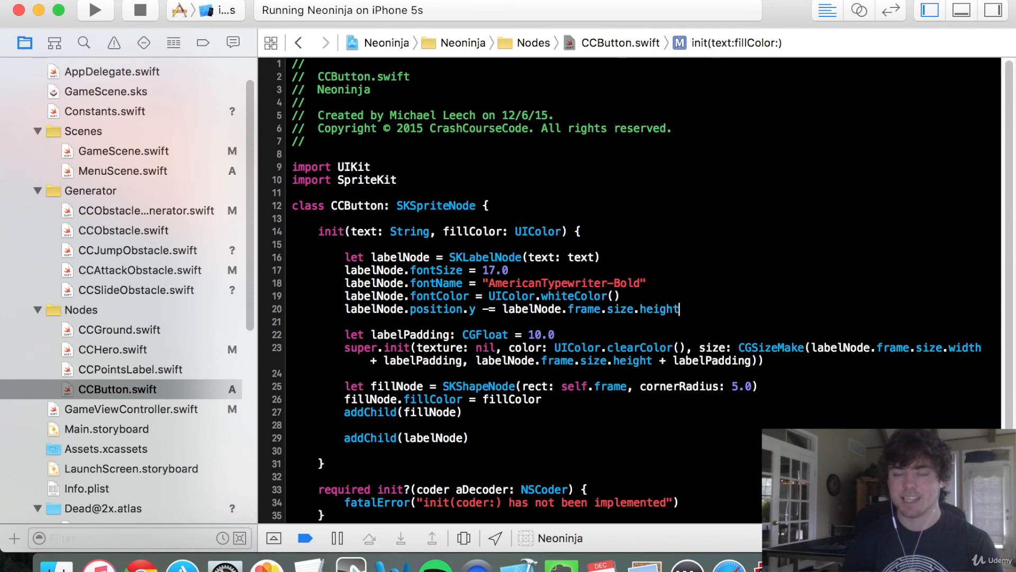
{"action": "type", "text": "/2"}
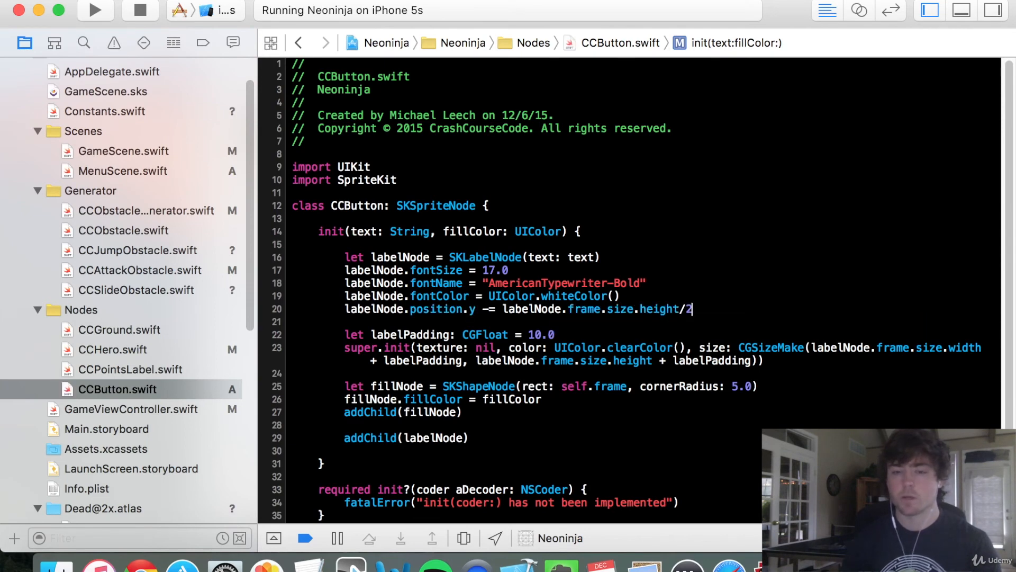
{"action": "left_click", "coordinate": [94, 10]}
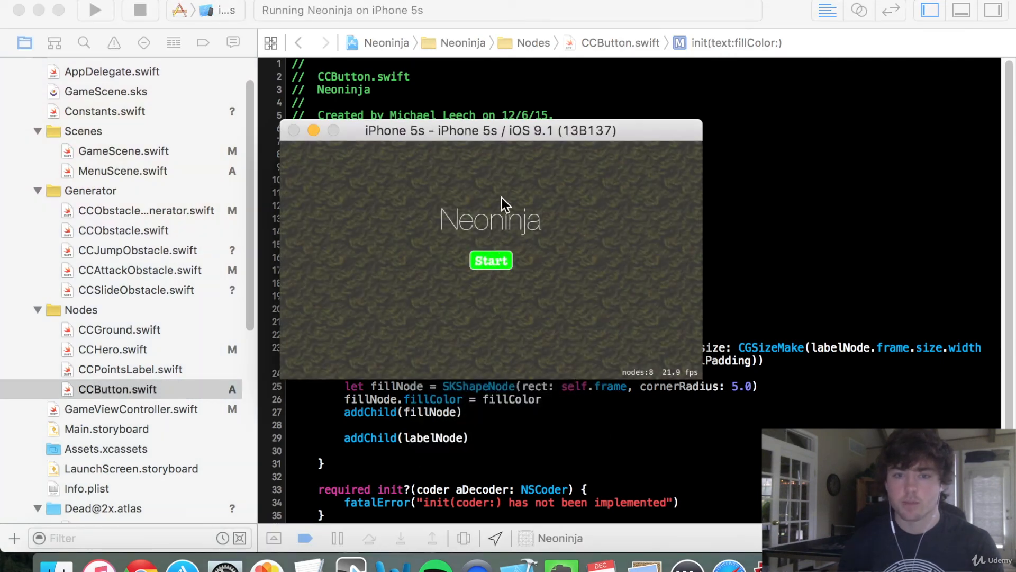
{"action": "mouse_move", "coordinate": [444, 357]}
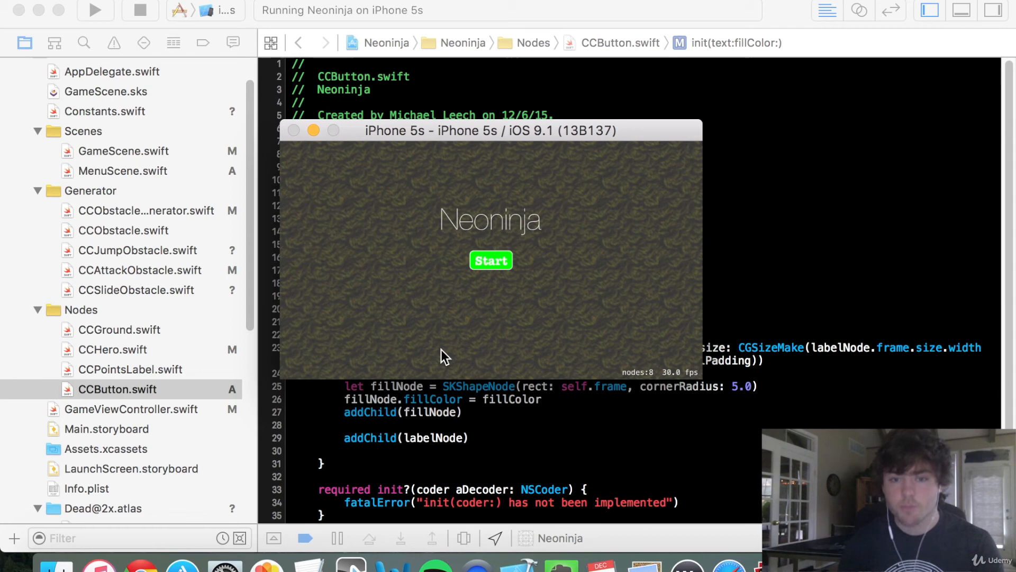
{"action": "mouse_move", "coordinate": [457, 247]}
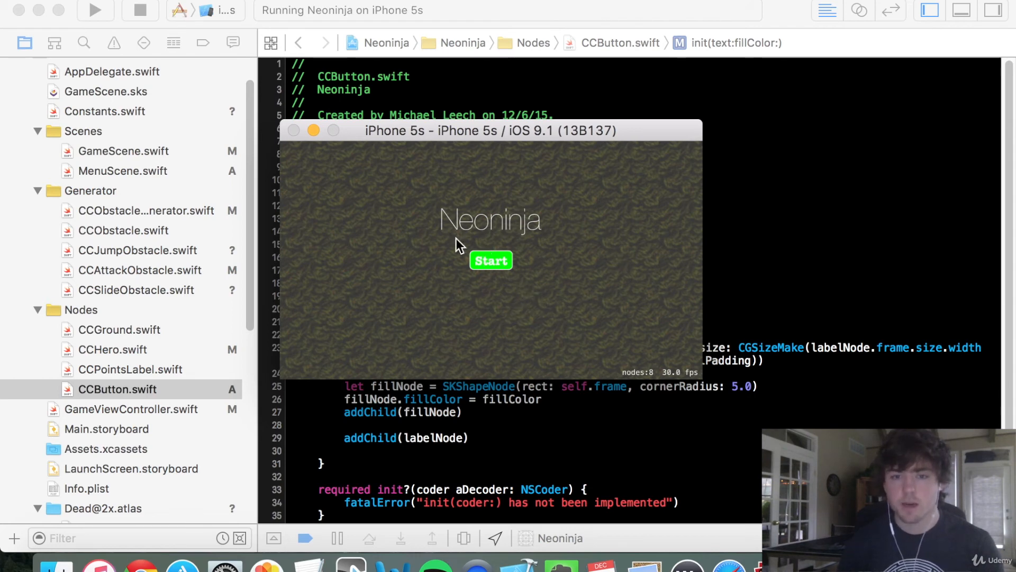
{"action": "mouse_move", "coordinate": [525, 272]}
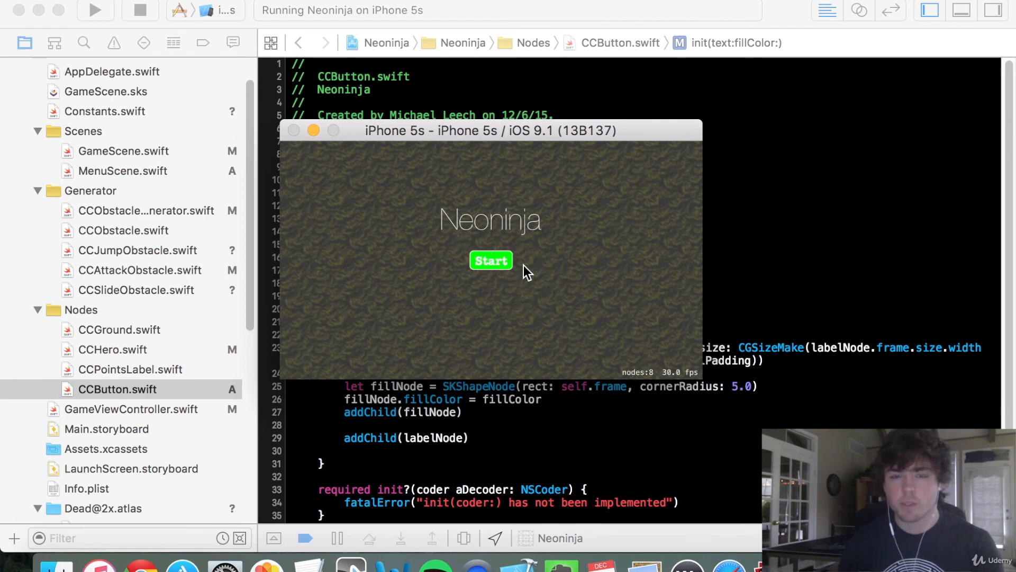
{"action": "mouse_move", "coordinate": [515, 284]}
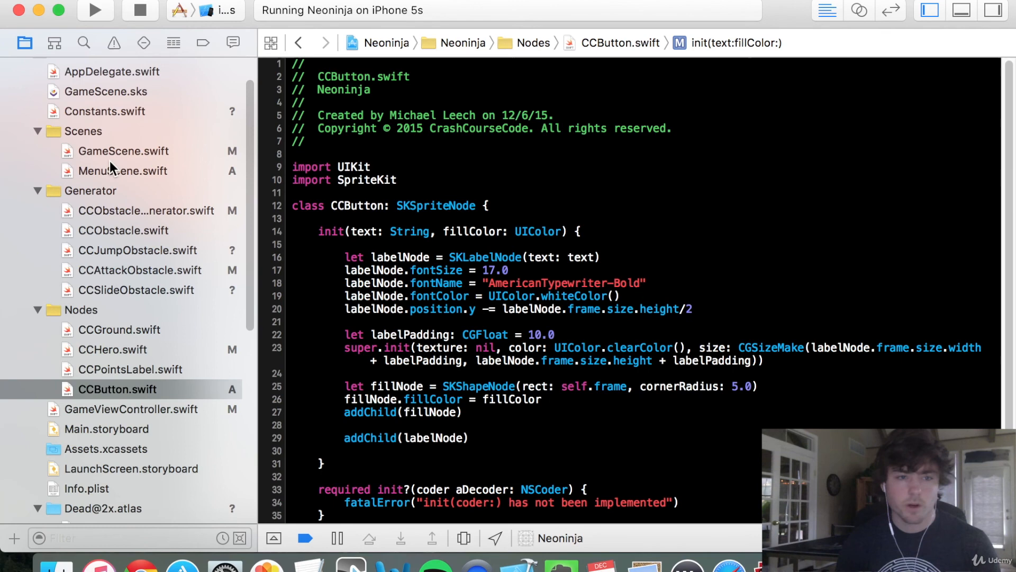
Declare kButtonColor = UIColor(red 35/255, green 130/255, blue 37/255, alpha 1) in MenuScene.swift and run the app
{"action": "left_click", "coordinate": [121, 171]}
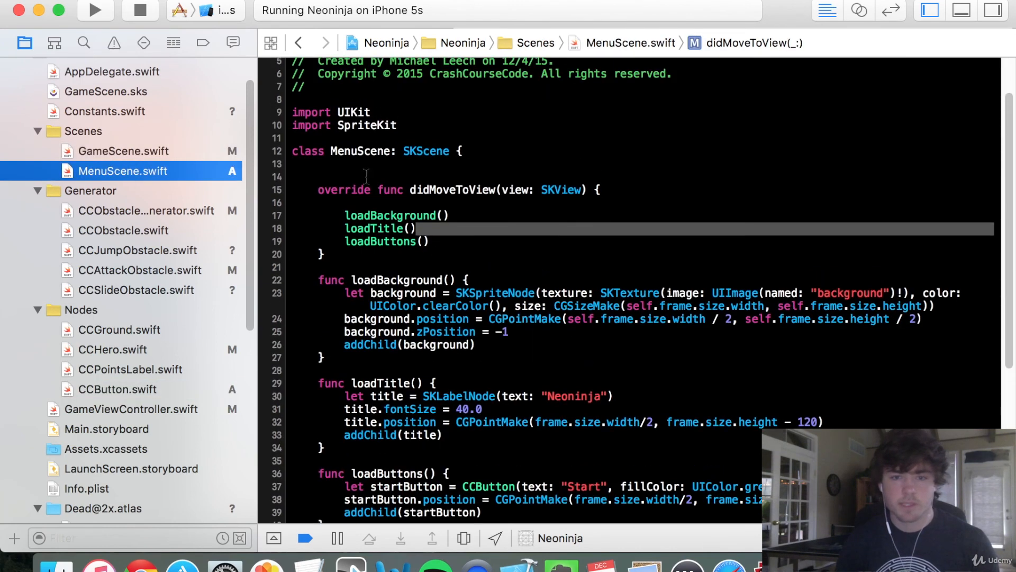
{"action": "type", "text": "let k"}
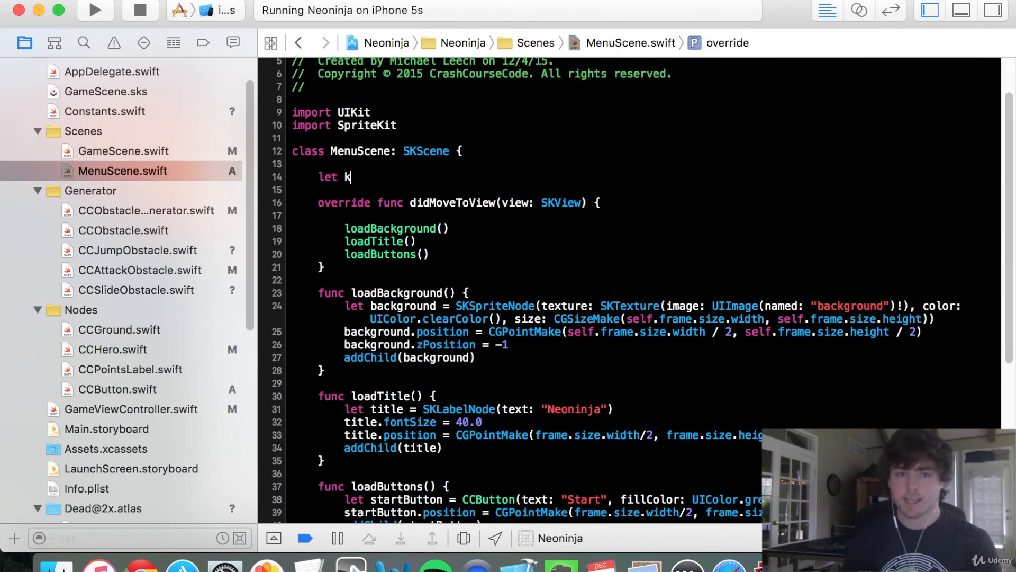
{"action": "type", "text": "ButtonColor = UIColor(red: 35.0/255.0, green: 130.0/255.0, blue: 37.0/255.0, alpha: 1.0)"}
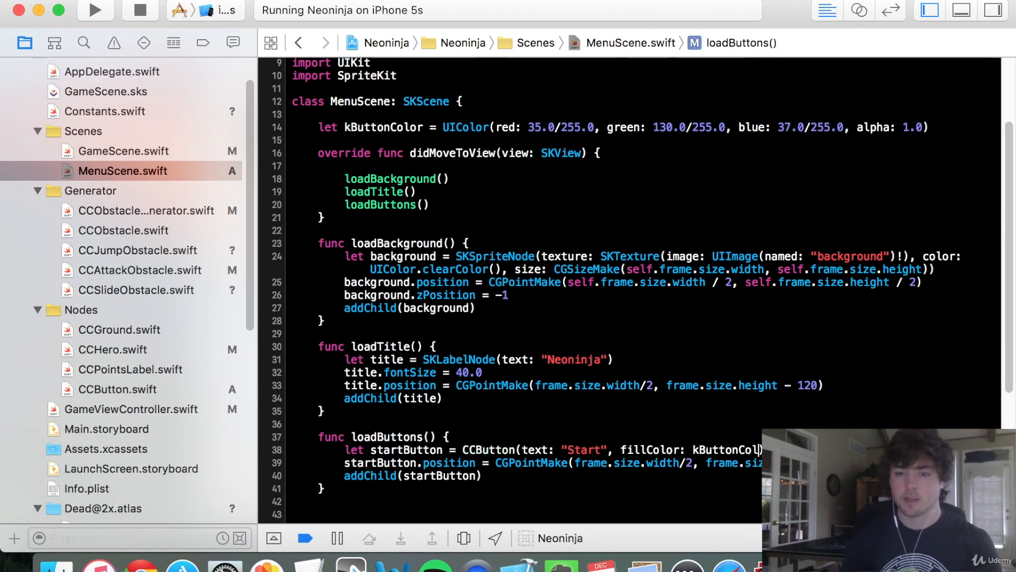
{"action": "left_click", "coordinate": [94, 11]}
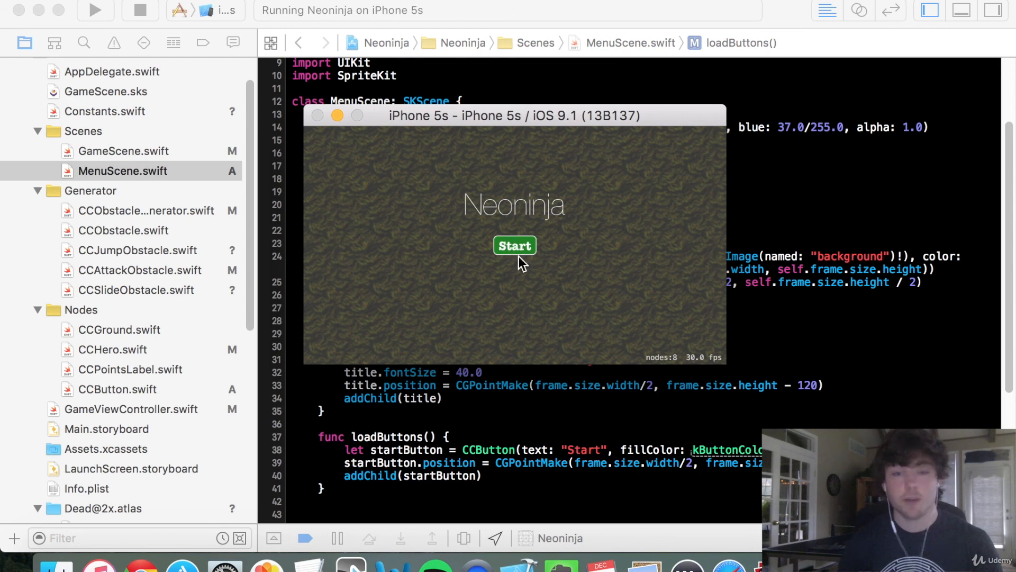
{"action": "mouse_move", "coordinate": [548, 252]}
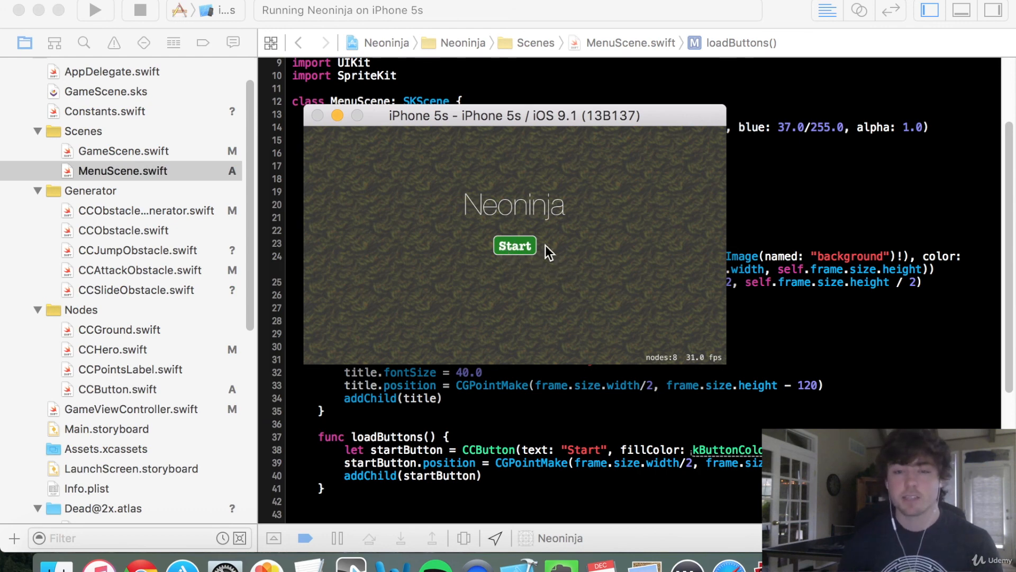